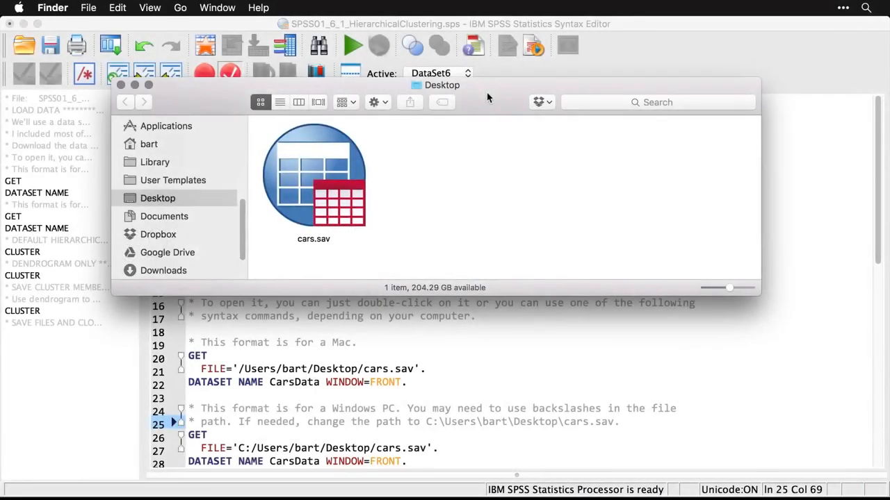
mouse_move(411, 212)
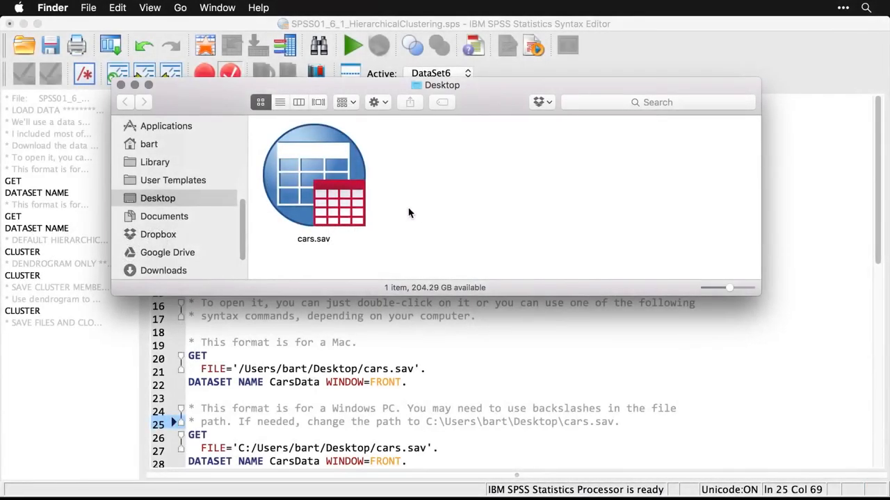
Step: Bring the hierarchical clustering syntax file back to the front
left_click(314, 174)
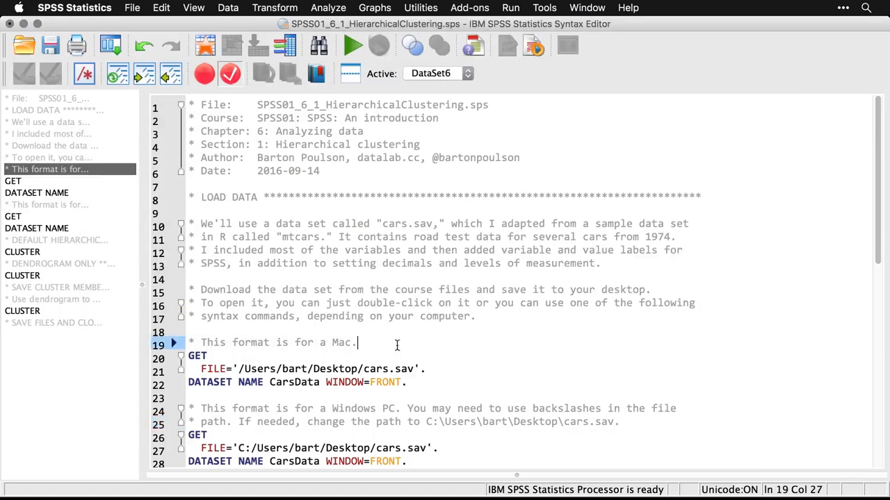
Step: Run the Mac GET FILE block to load cars.sav from the Desktop as CarsData
scroll("down", 3)
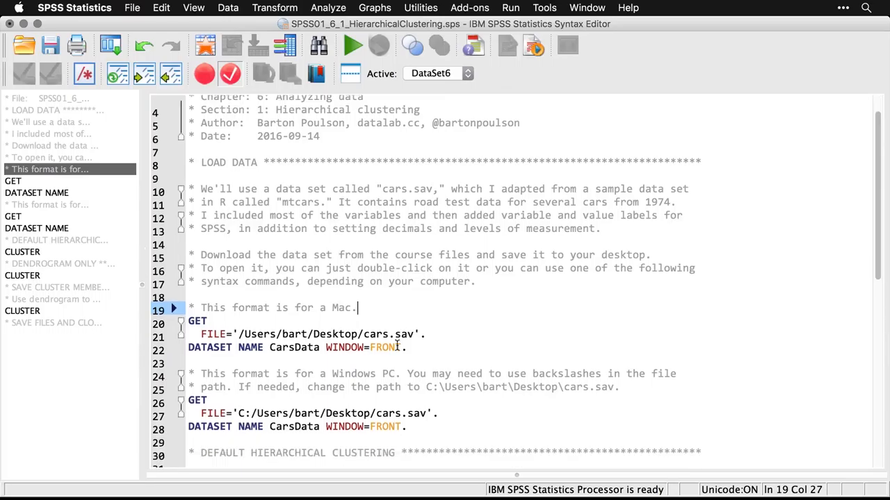
scroll("down", 3)
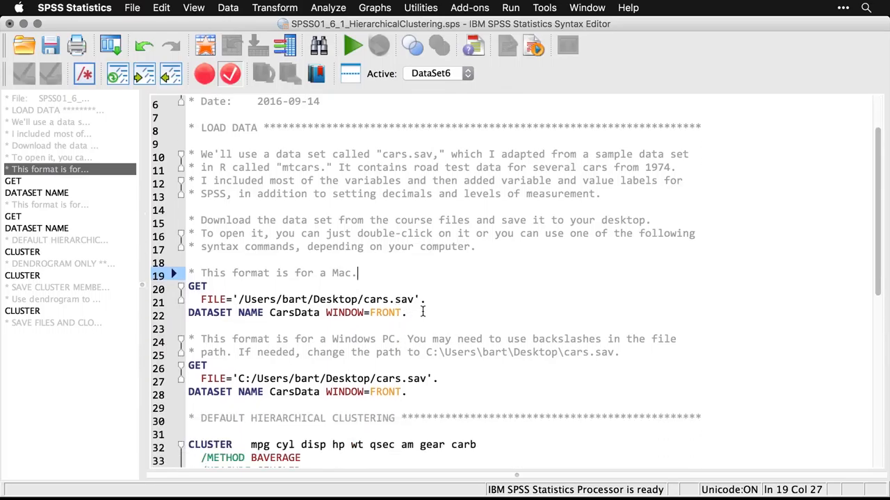
left_click(406, 311)
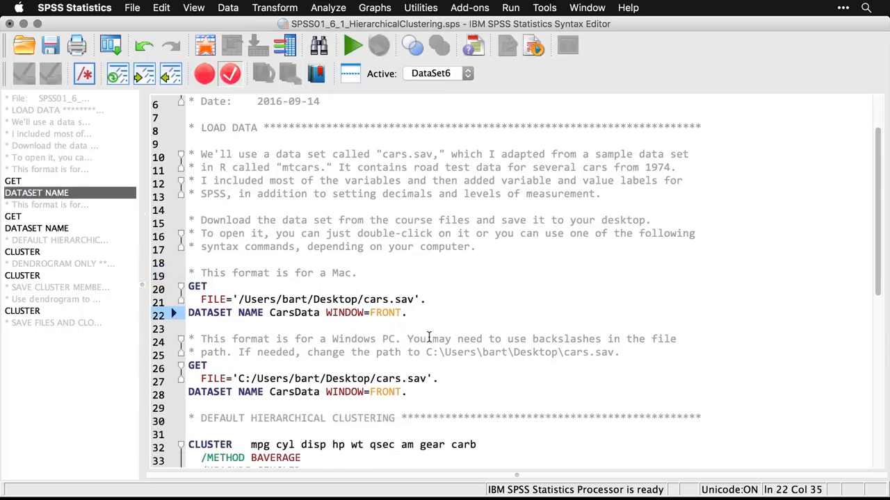
left_click(408, 392)
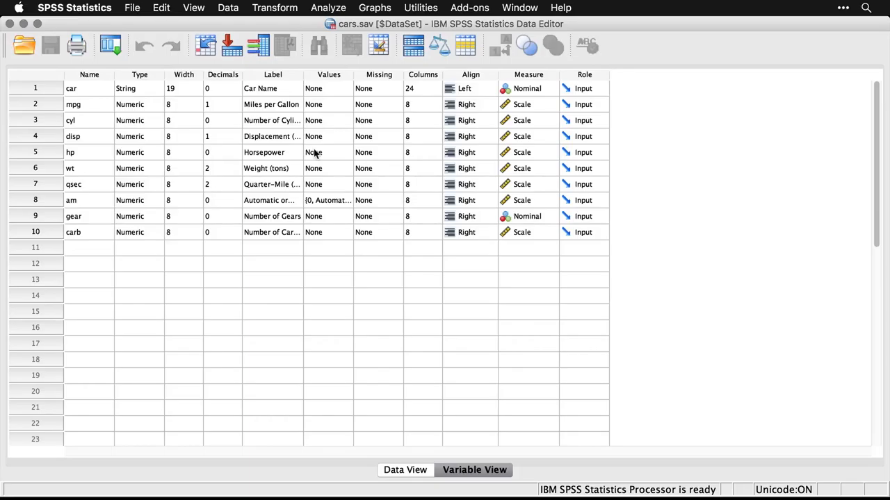
mouse_move(448, 374)
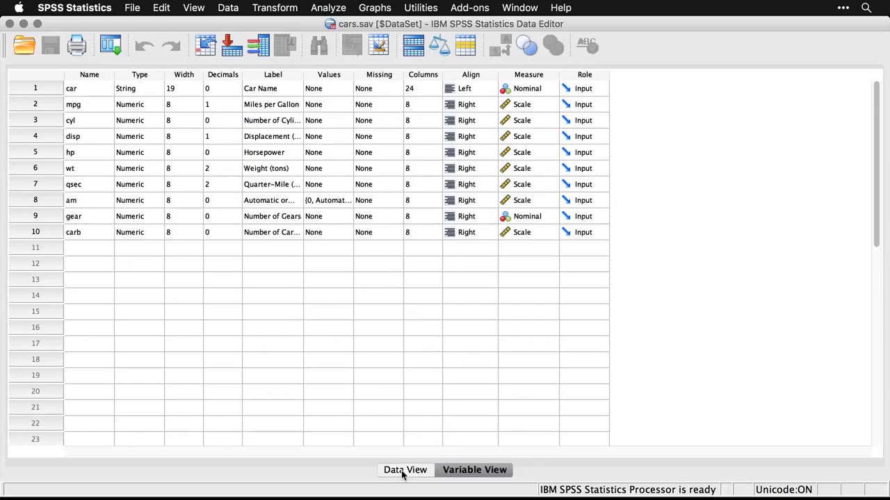
Step: Review the car records in Data View, then return to the clustering syntax window
left_click(406, 470)
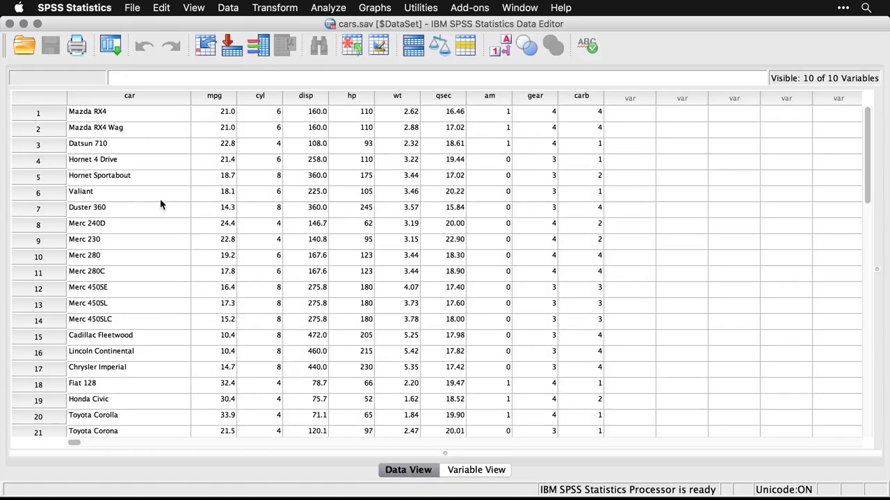
mouse_move(156, 178)
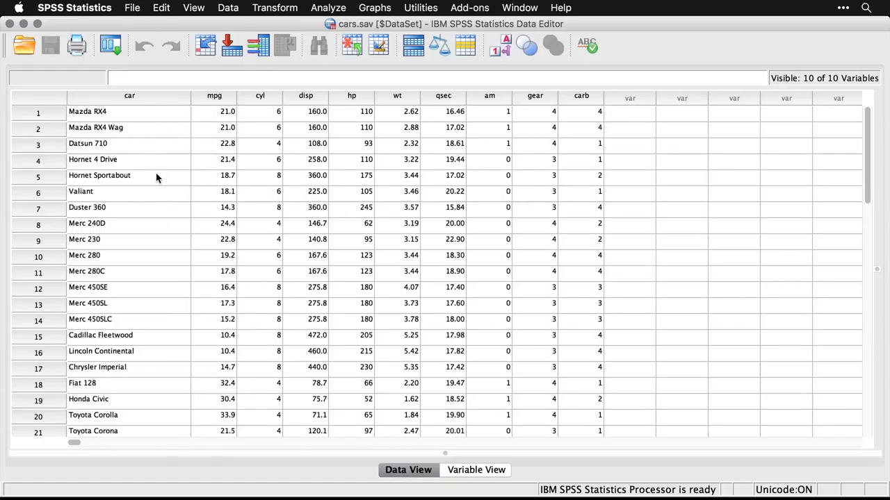
mouse_move(143, 295)
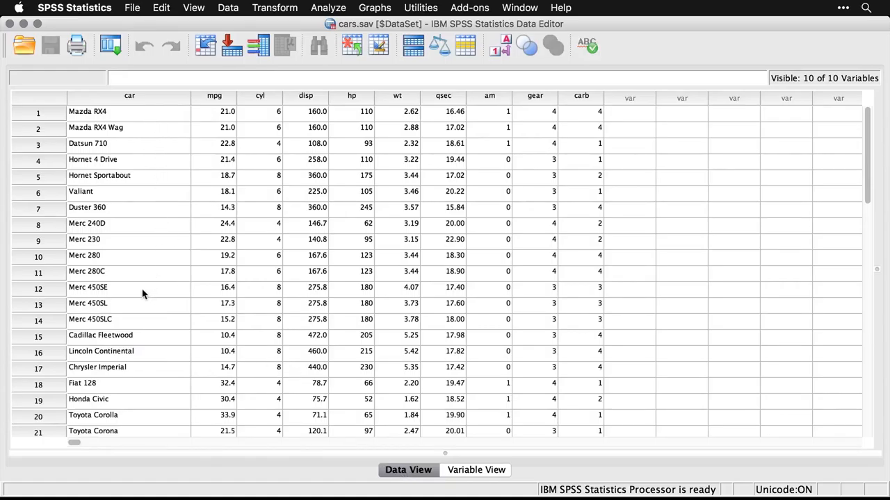
mouse_move(161, 357)
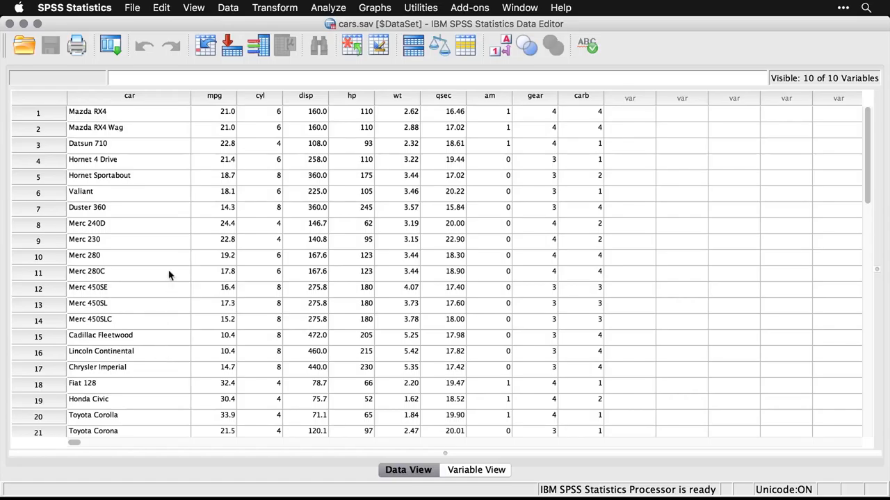
mouse_move(214, 111)
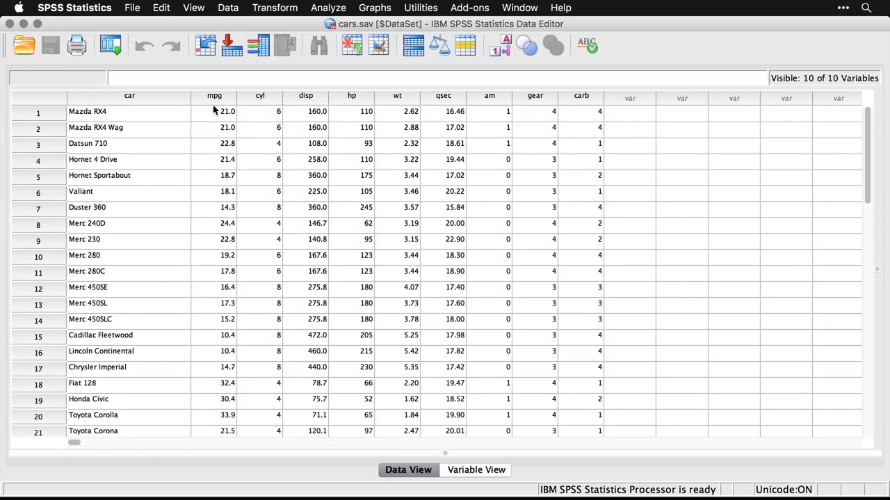
mouse_move(264, 103)
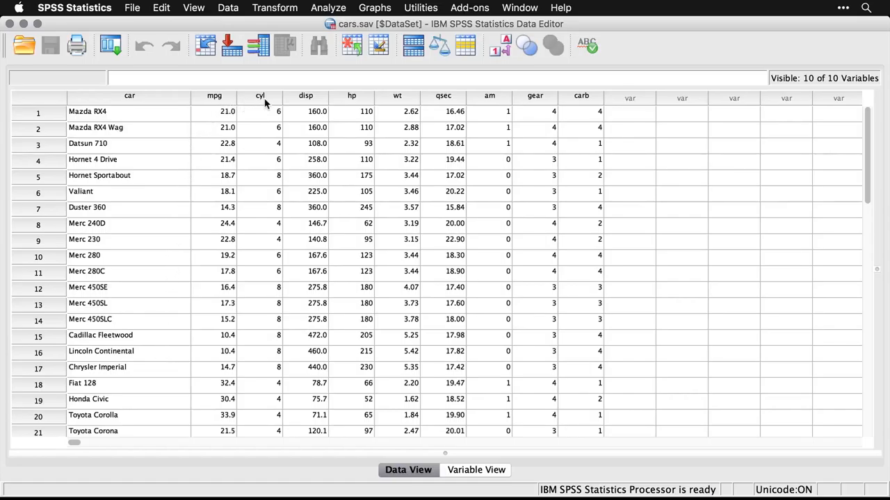
mouse_move(306, 97)
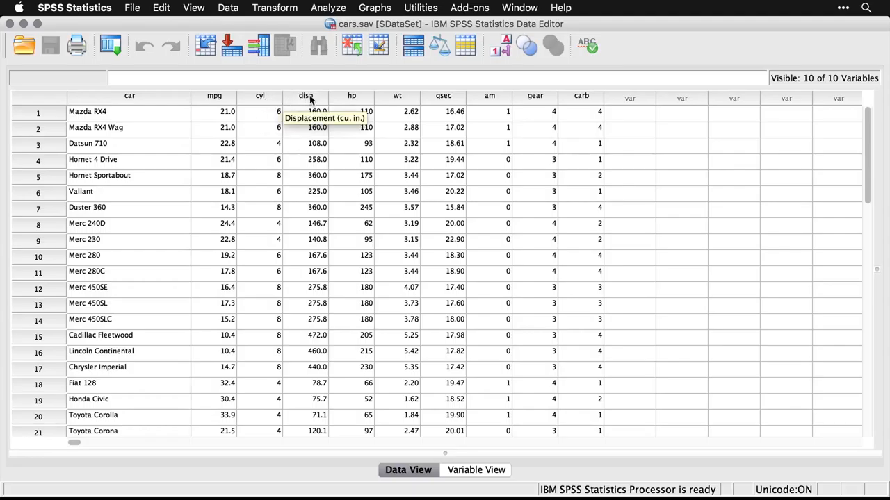
mouse_move(355, 100)
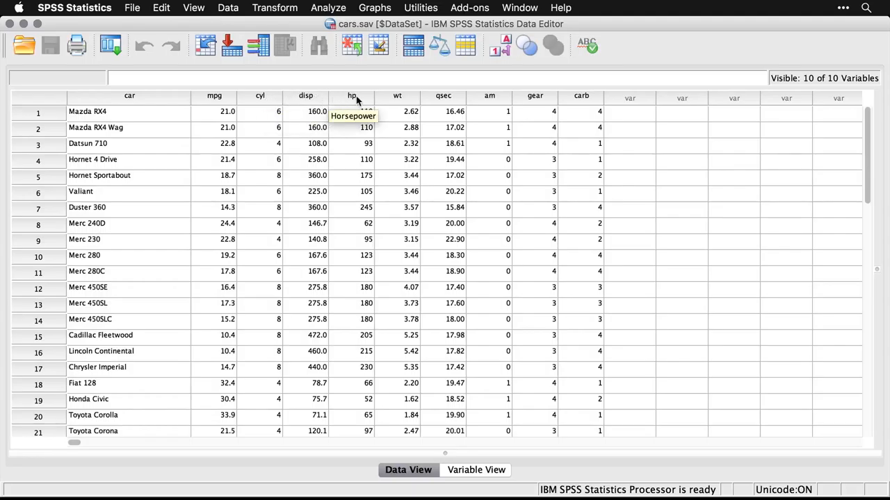
mouse_move(398, 100)
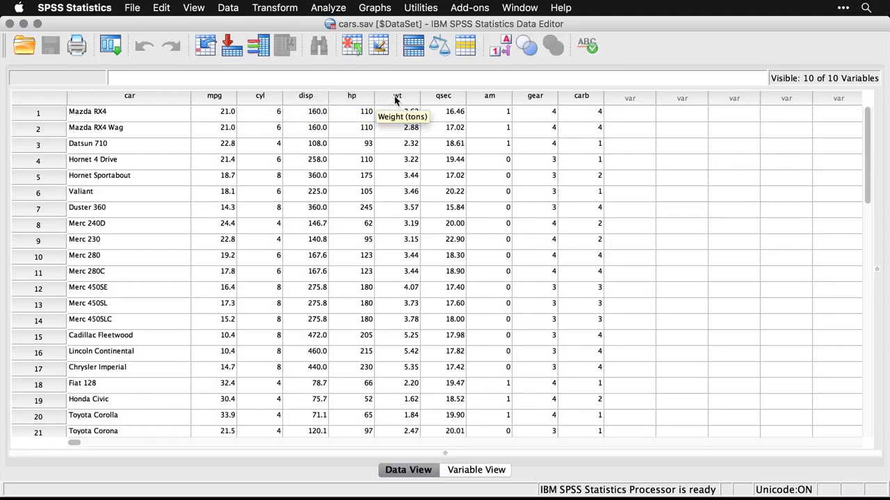
mouse_move(443, 104)
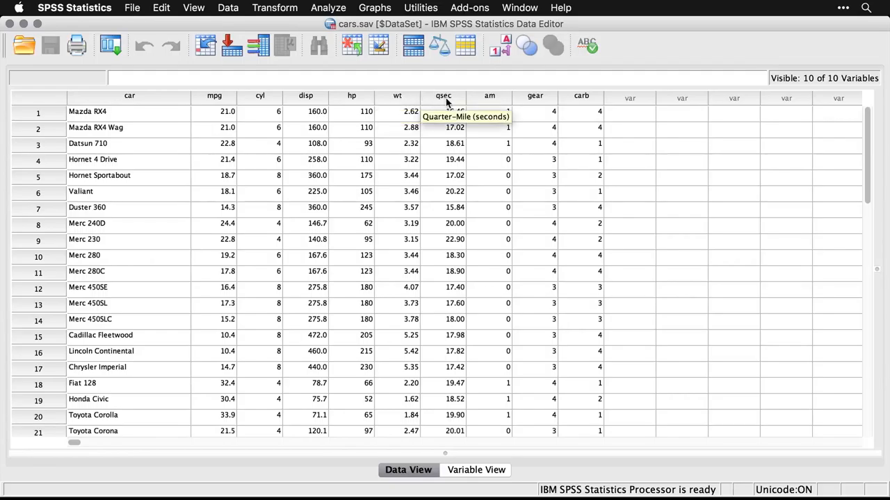
mouse_move(489, 104)
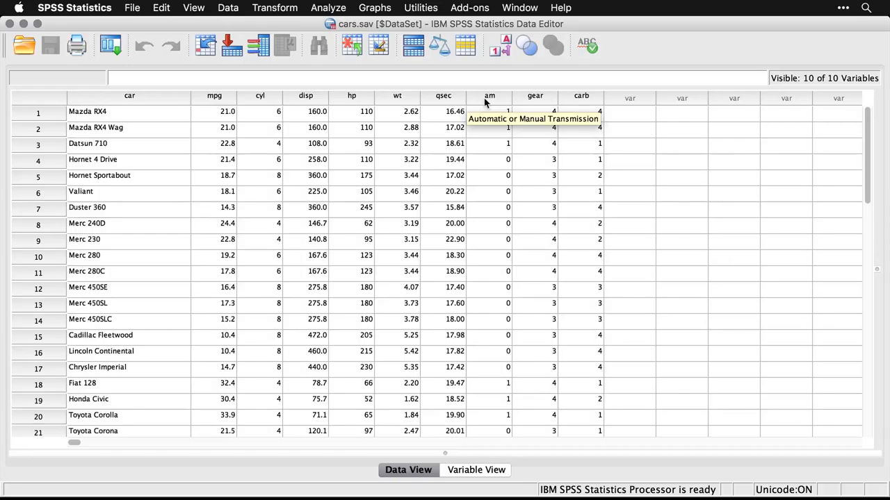
mouse_move(535, 98)
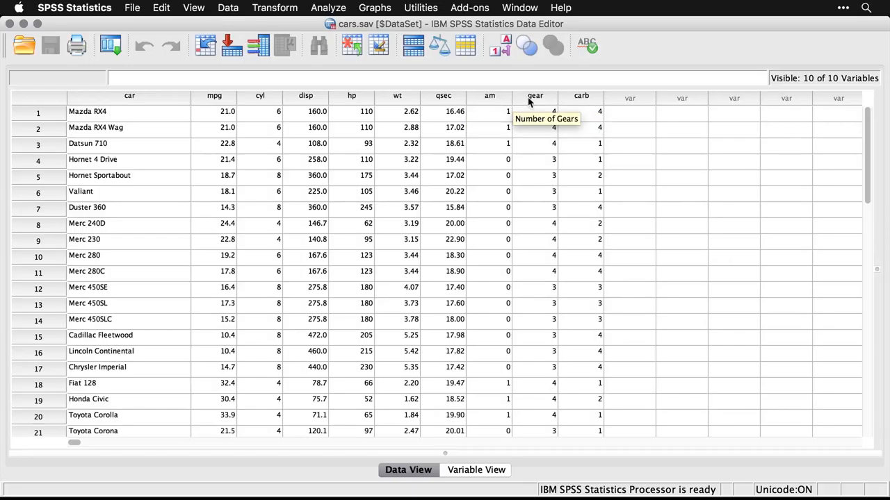
mouse_move(581, 97)
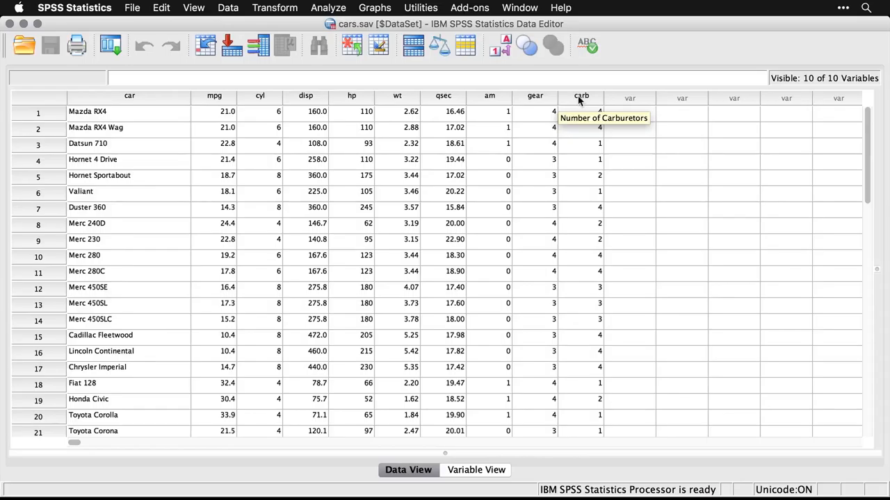
mouse_move(517, 69)
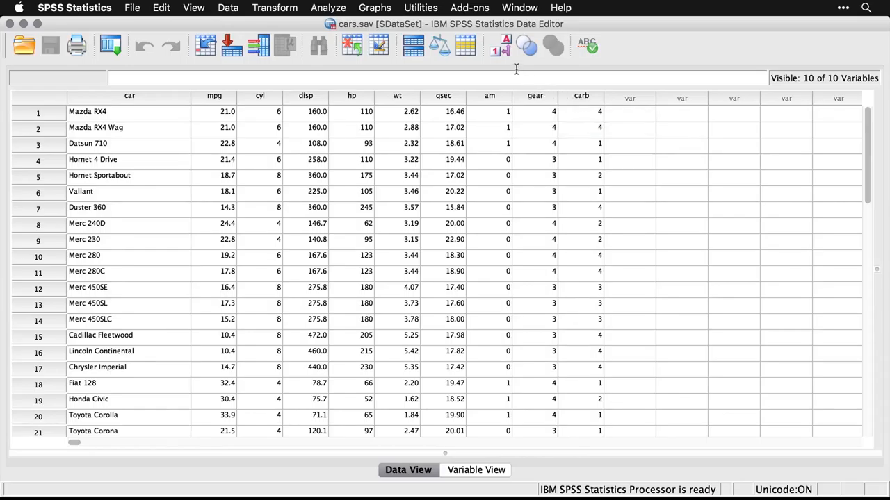
mouse_move(500, 45)
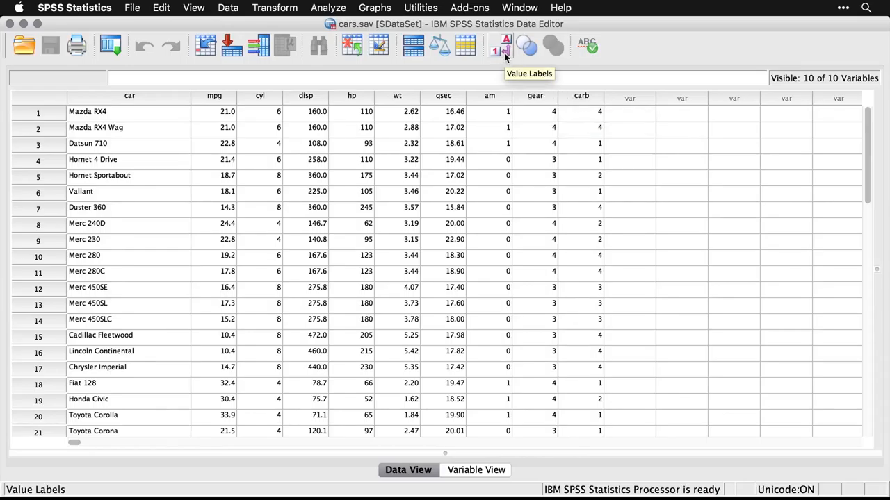
left_click(500, 44)
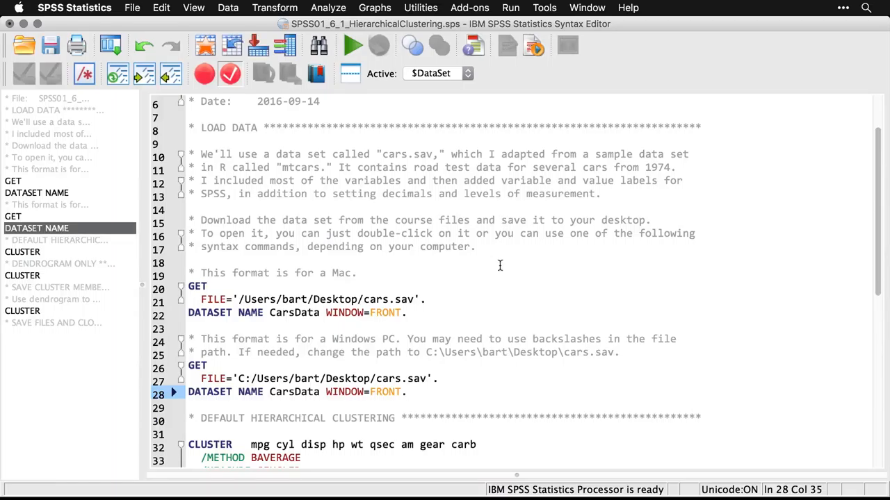
Step: Select the first CLUSTER command block from the Syntax Editor outline
scroll("down", 3)
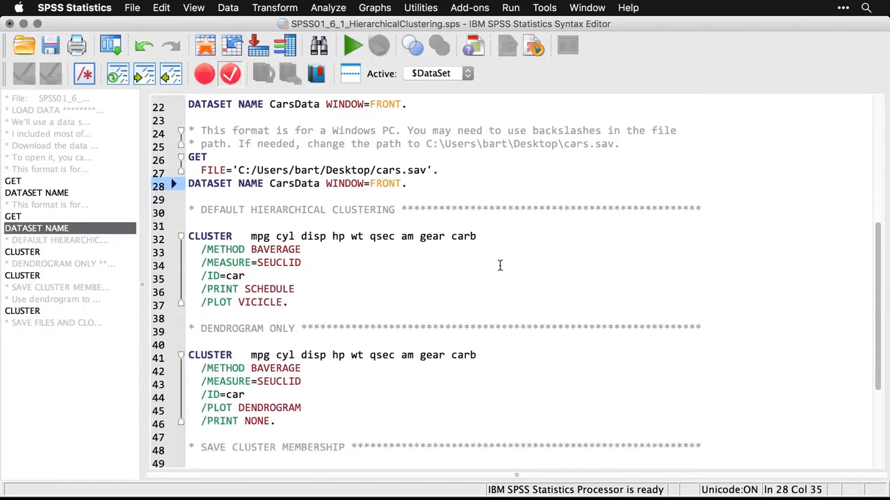
scroll("down", 3)
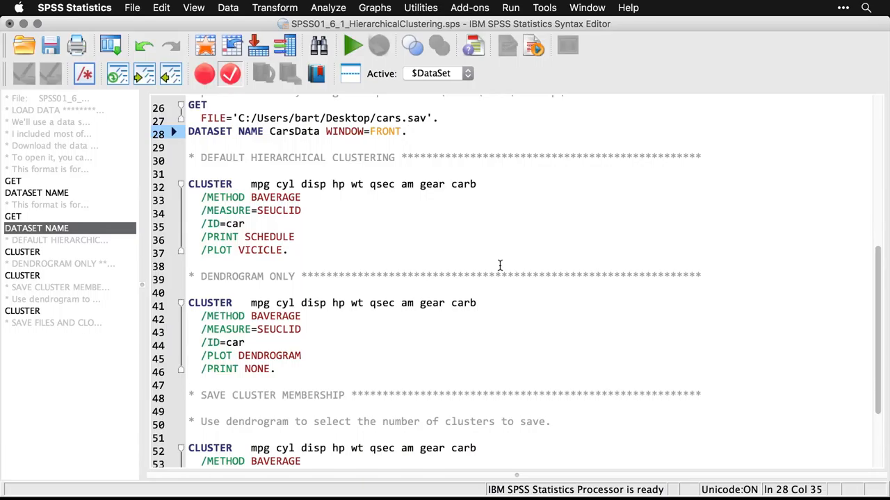
left_click(287, 251)
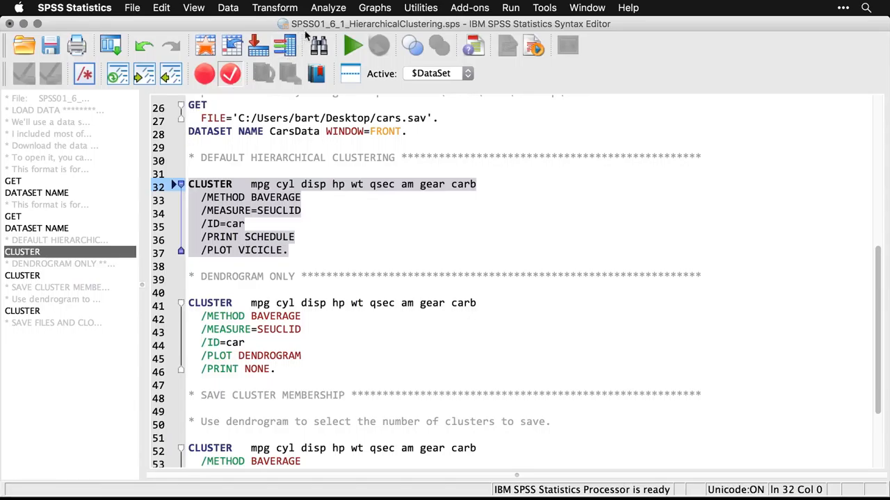
Step: Show the Analyze menu's Classify procedures, including Hierarchical Cluster
left_click(328, 8)
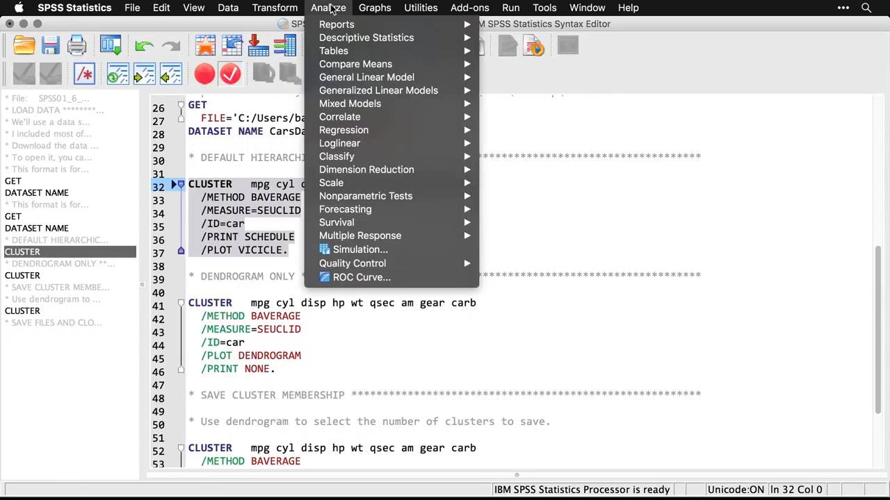
mouse_move(336, 156)
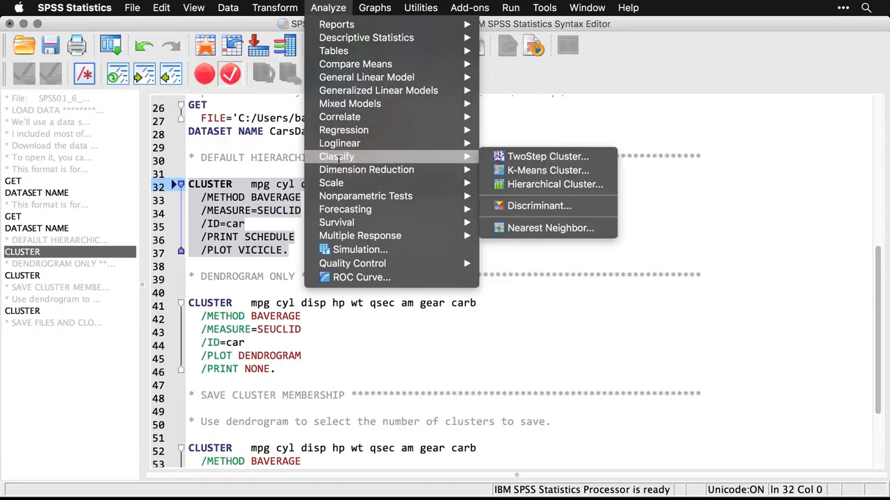
mouse_move(548, 156)
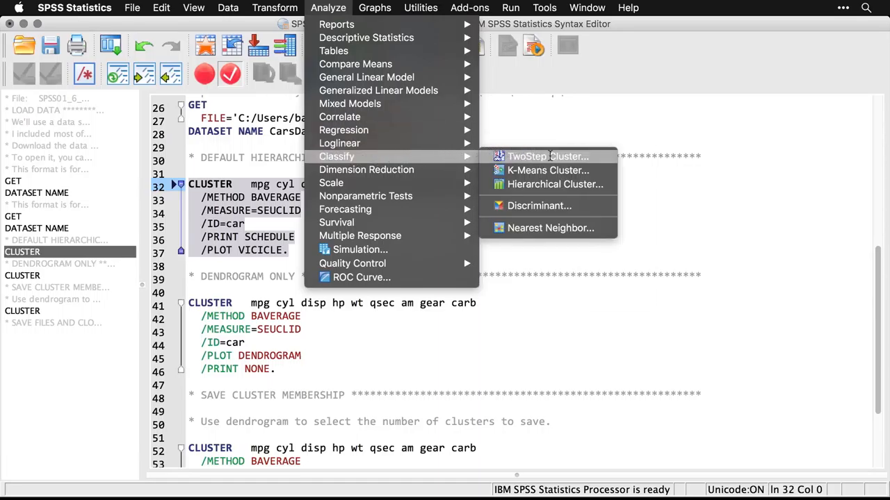
mouse_move(554, 183)
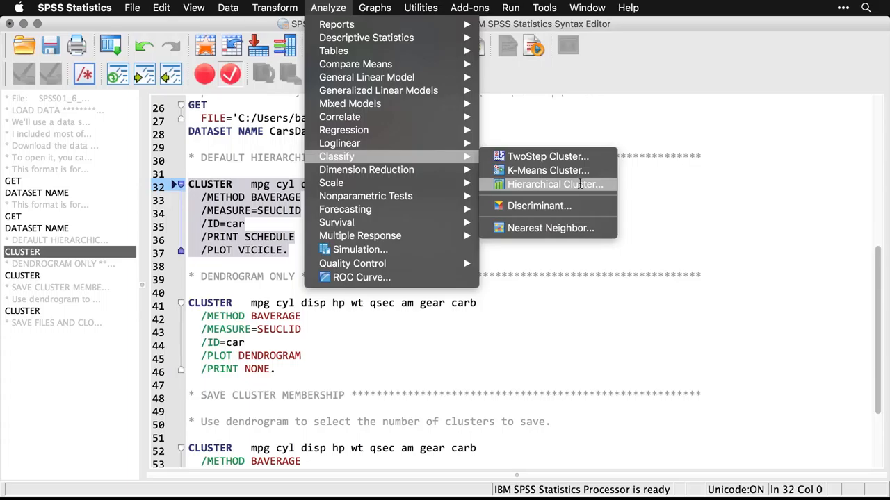
mouse_move(548, 184)
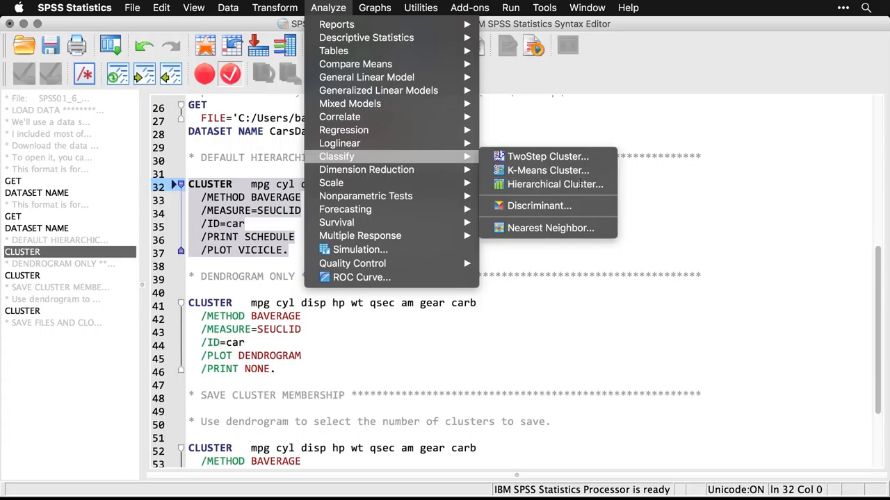
Step: Label cases by Car Name and cluster on all remaining car variables
left_click(554, 184)
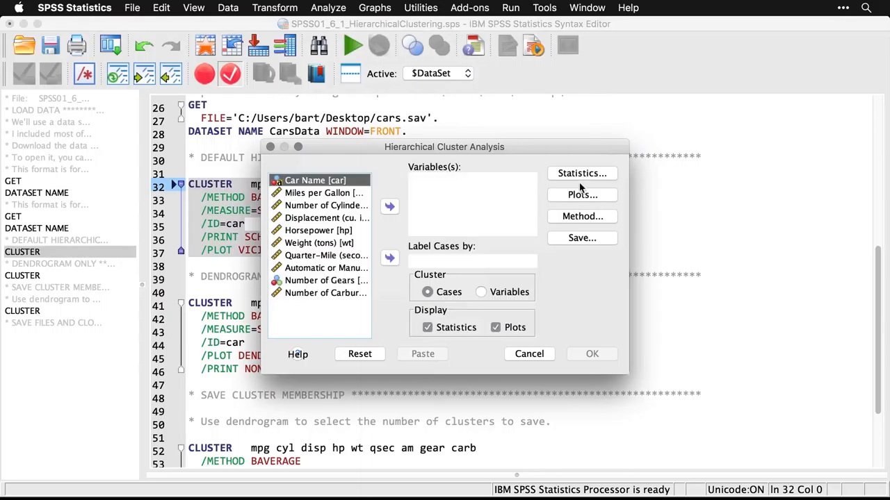
mouse_move(497, 211)
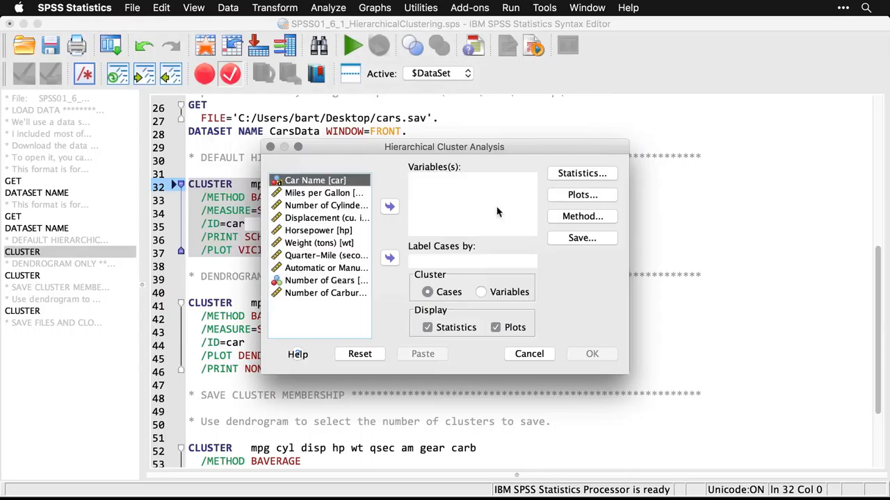
mouse_move(389, 225)
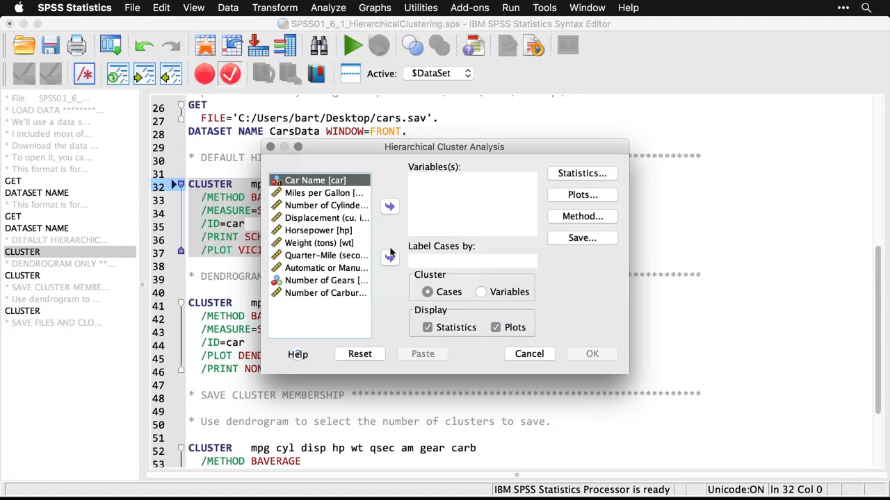
left_click(389, 260)
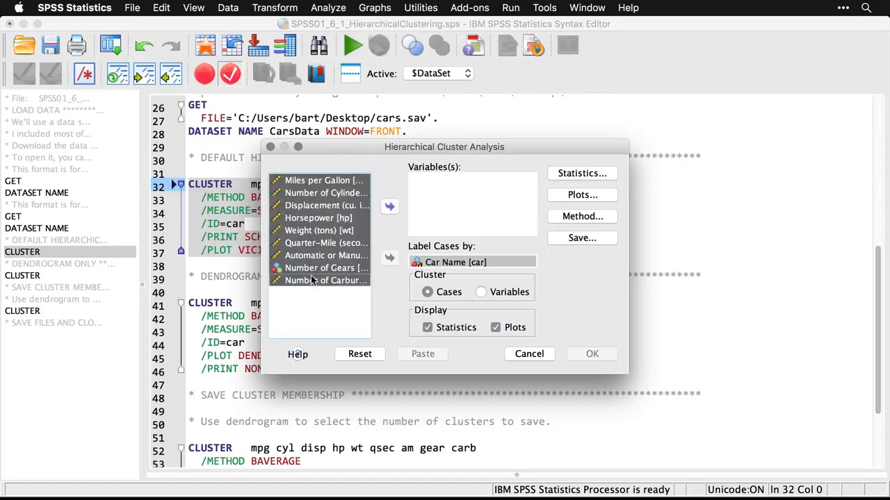
left_click(389, 206)
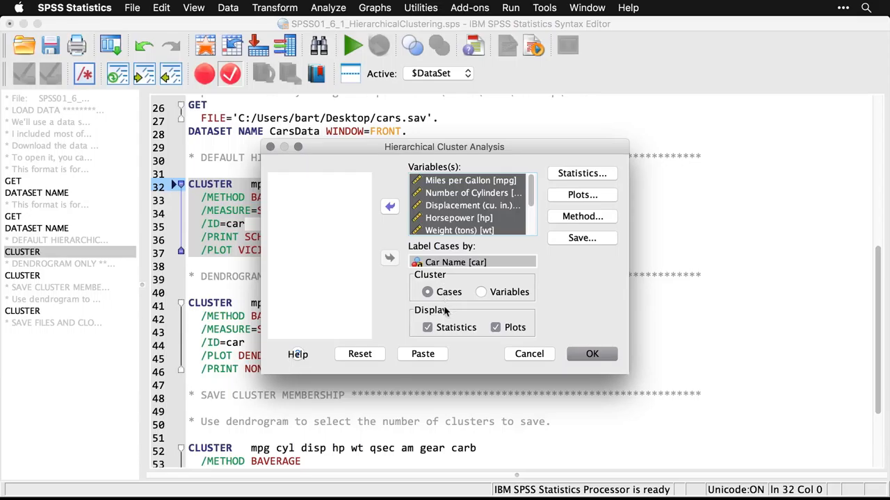
mouse_move(462, 331)
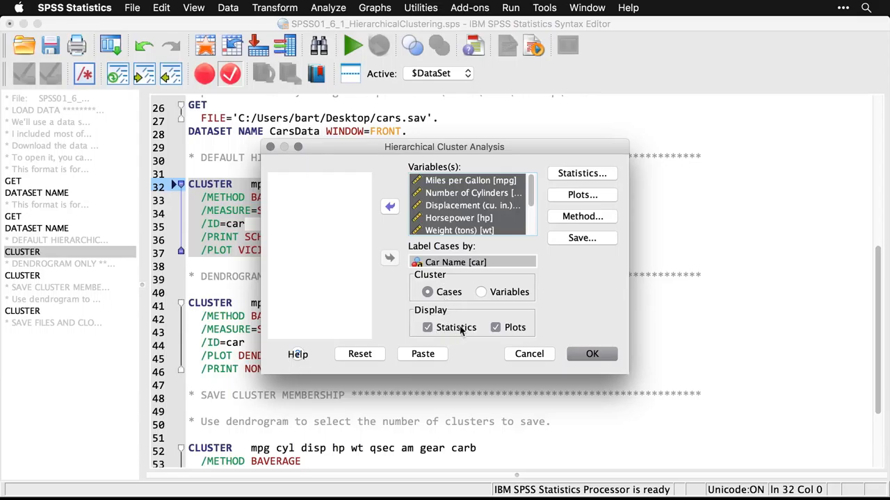
mouse_move(581, 349)
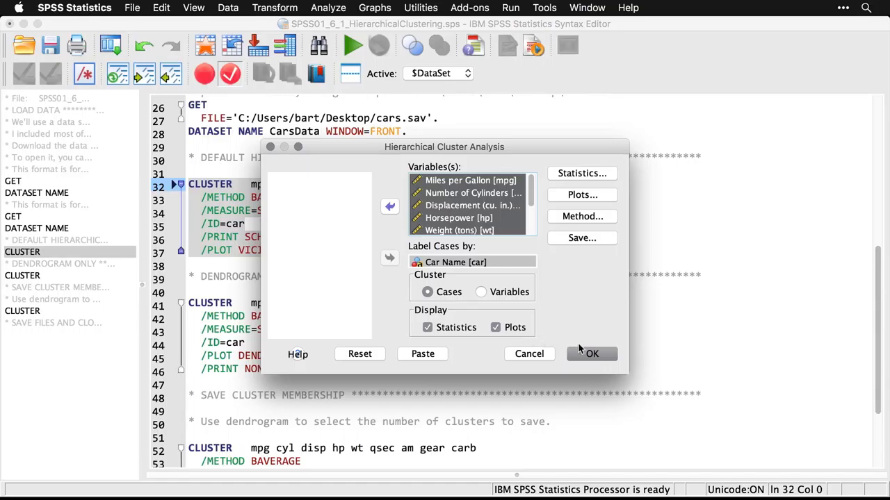
left_click(592, 355)
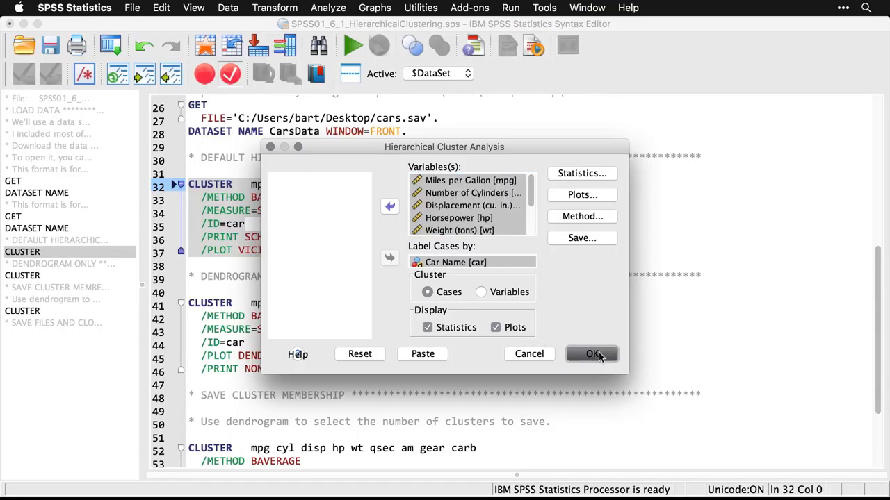
Step: Run the cluster analysis and scroll to the average-linkage agglomeration schedule
left_click(592, 354)
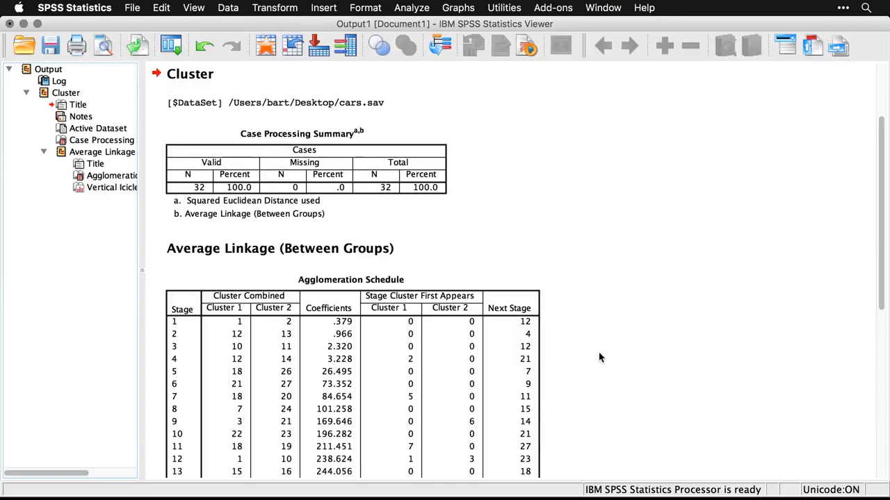
mouse_move(501, 180)
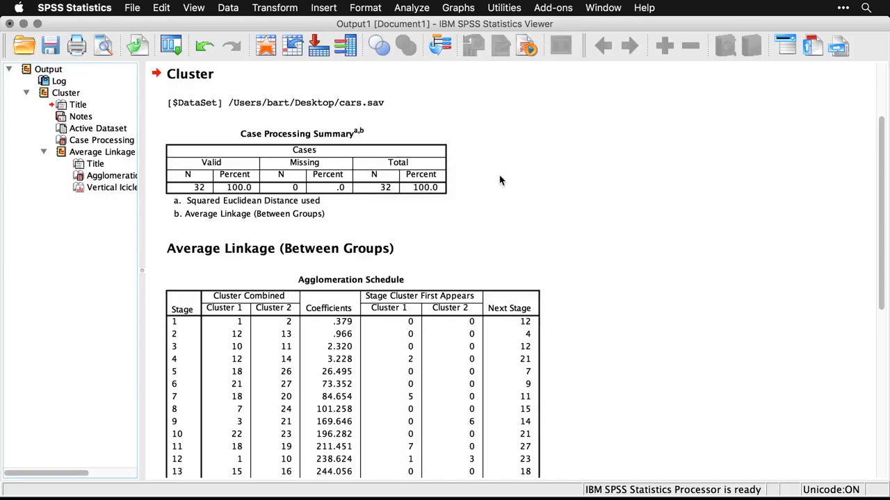
mouse_move(642, 186)
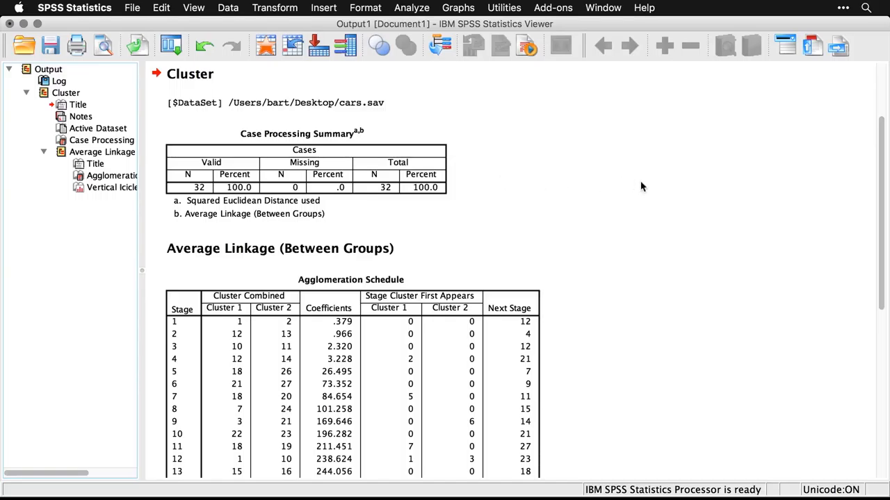
scroll("down", 3)
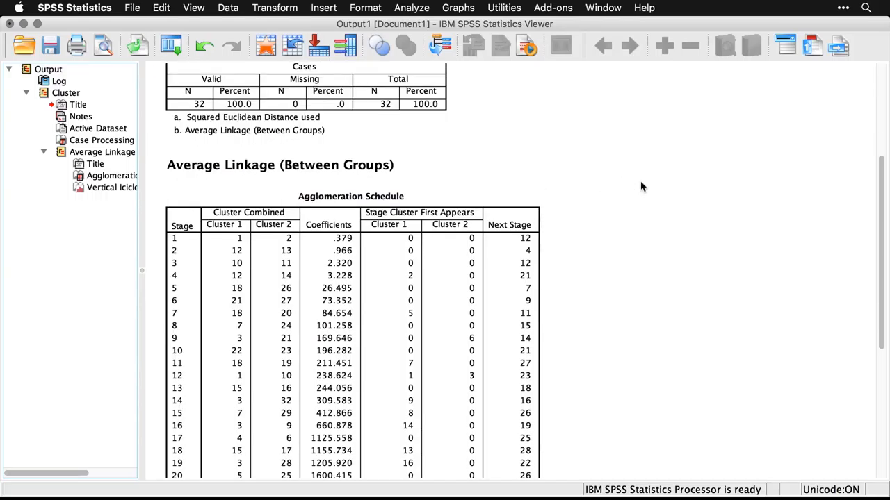
scroll("down", 3)
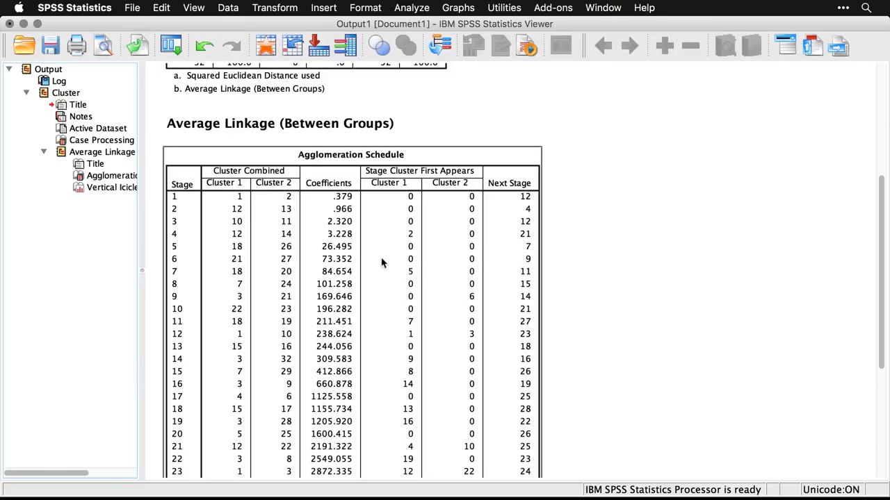
mouse_move(331, 241)
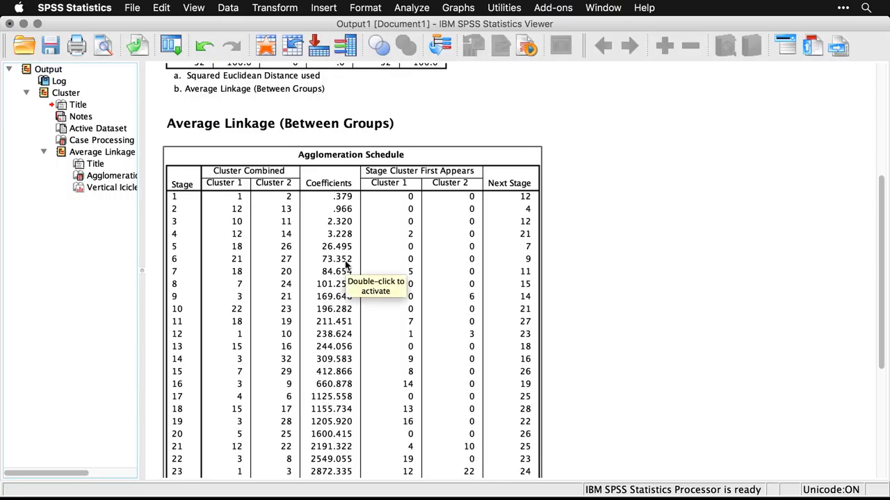
mouse_move(358, 387)
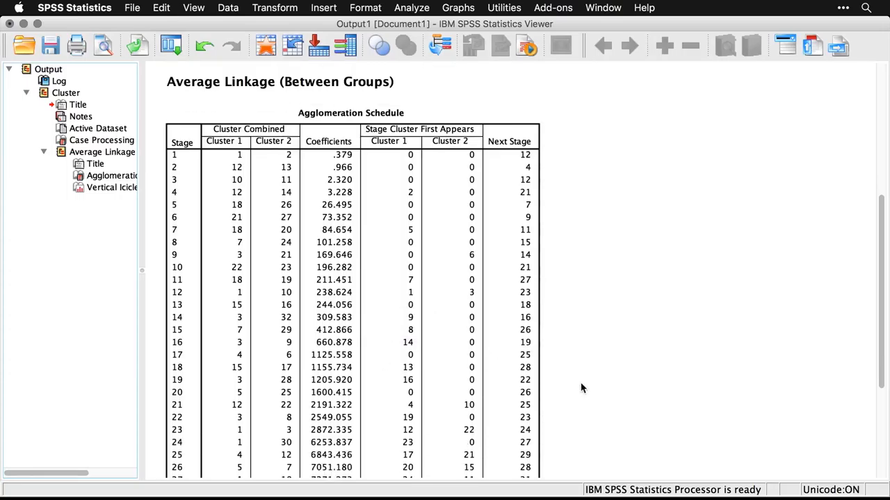
Step: Scroll past the agglomeration schedule to the vertical icicle plot of car names
scroll("down", 3)
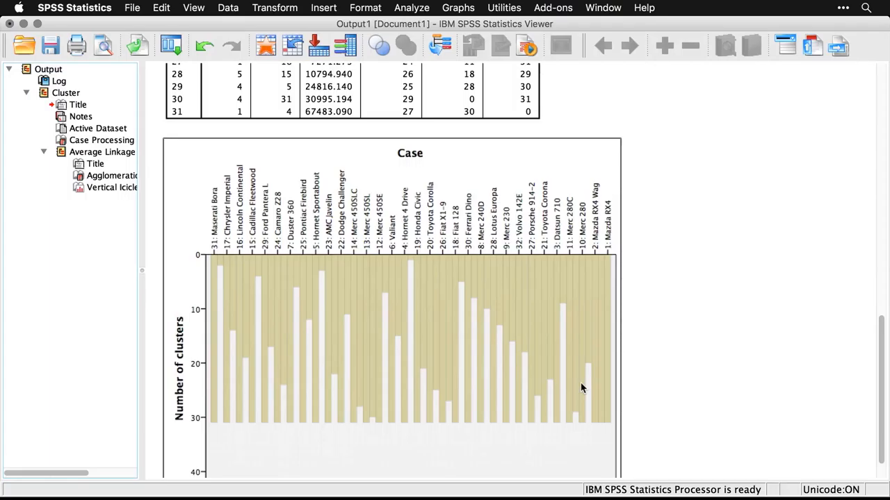
mouse_move(251, 292)
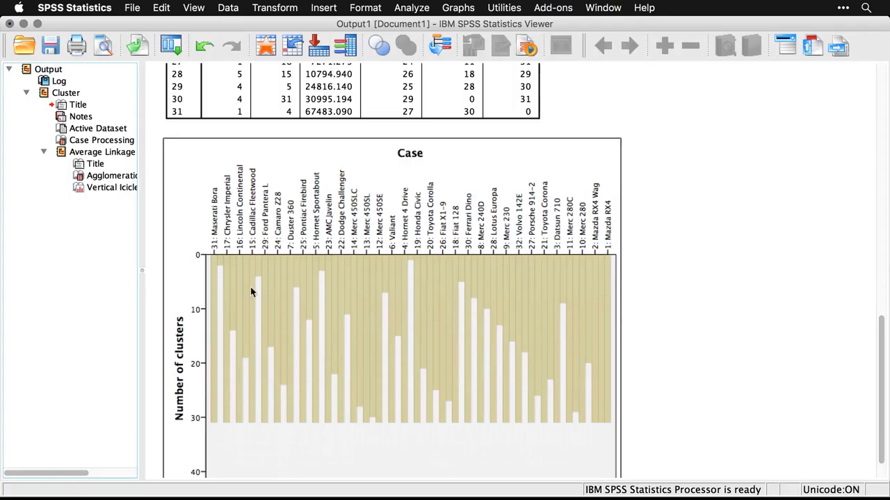
Step: Select all Viewer output and recall the Hierarchical Cluster Analysis dialog with its previous settings
scroll("up", 3)
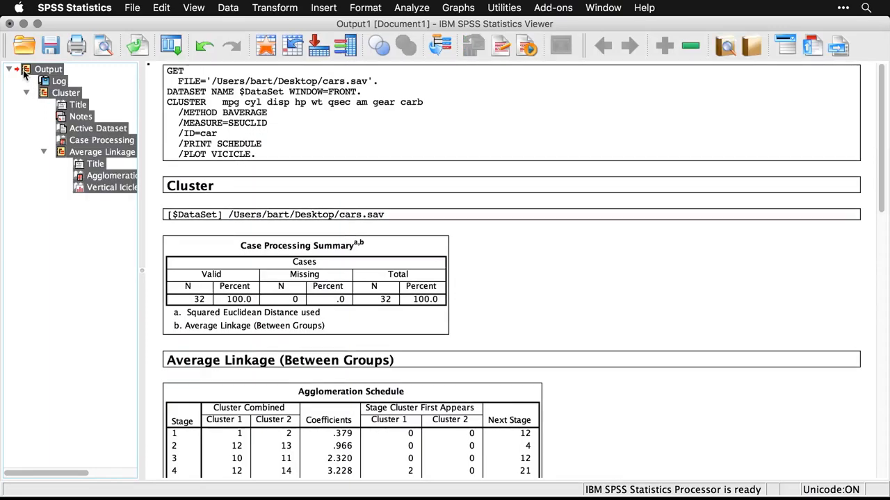
left_click(8, 70)
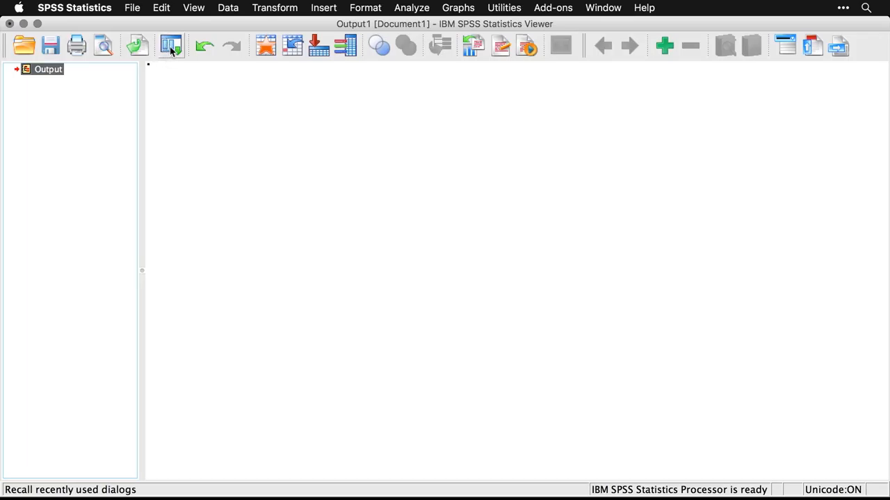
left_click(171, 45)
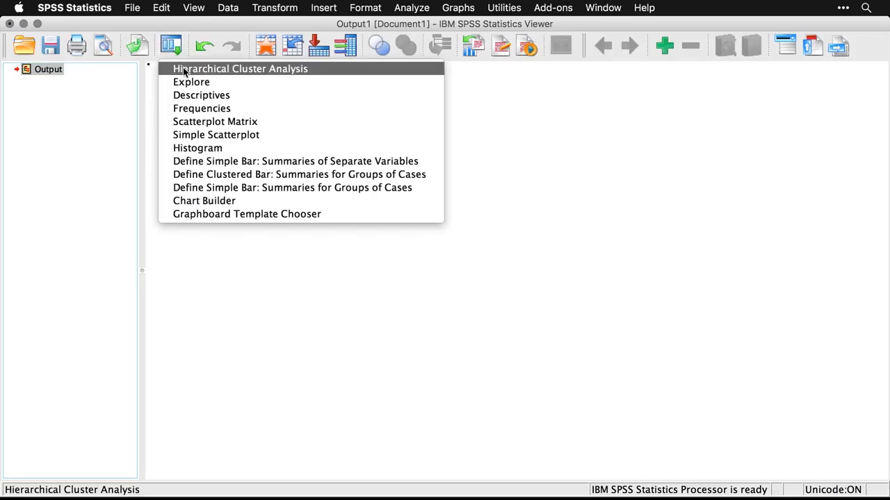
left_click(239, 68)
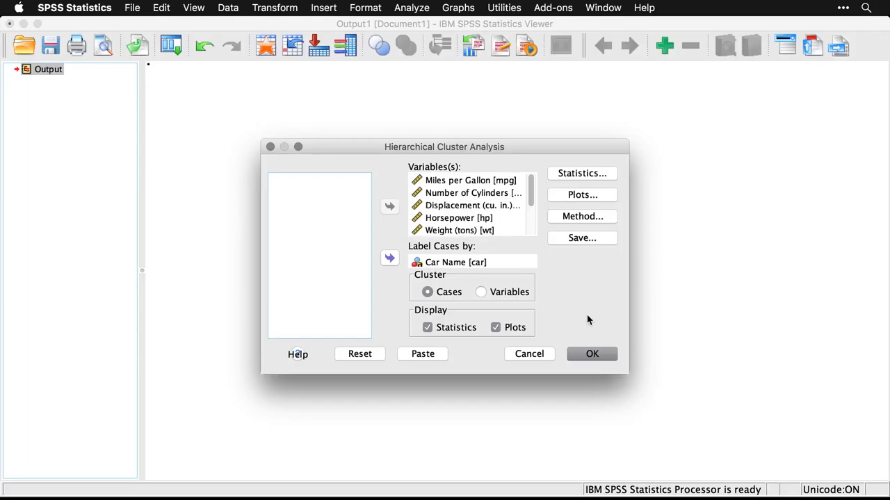
mouse_move(428, 334)
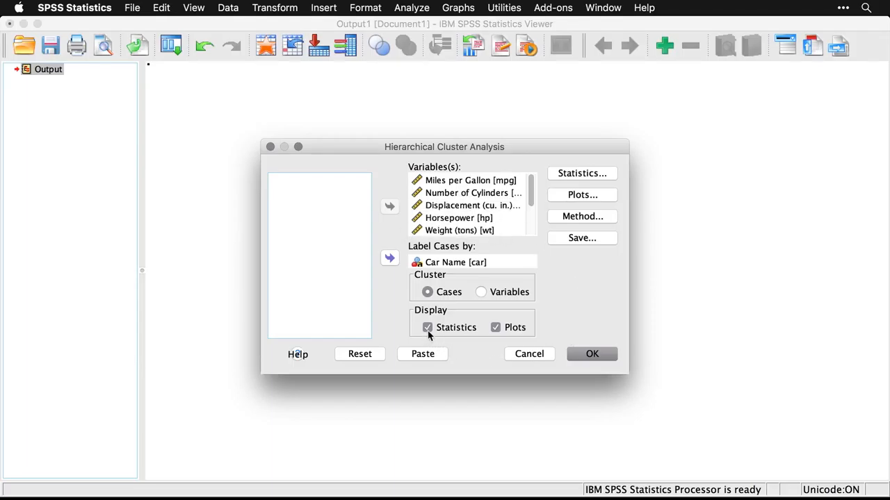
Step: Turn off statistics, set Icicle to None and request a Dendrogram in Plots
left_click(427, 328)
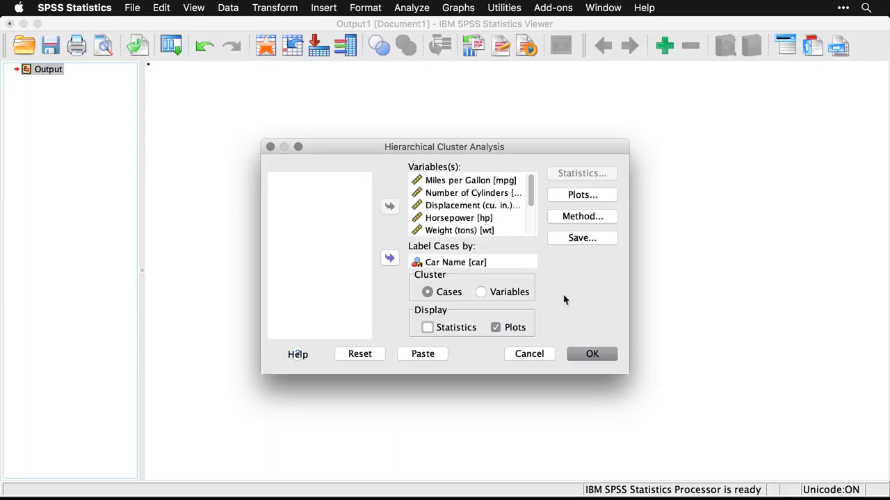
left_click(581, 194)
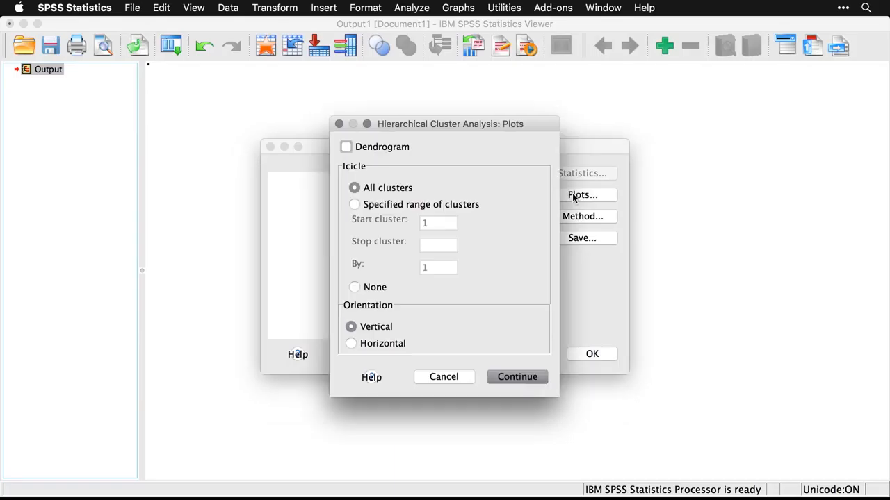
mouse_move(363, 271)
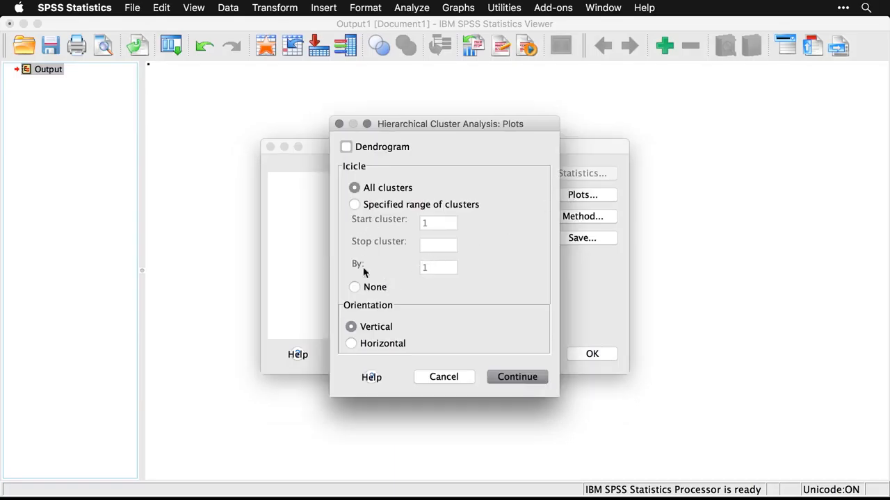
left_click(354, 286)
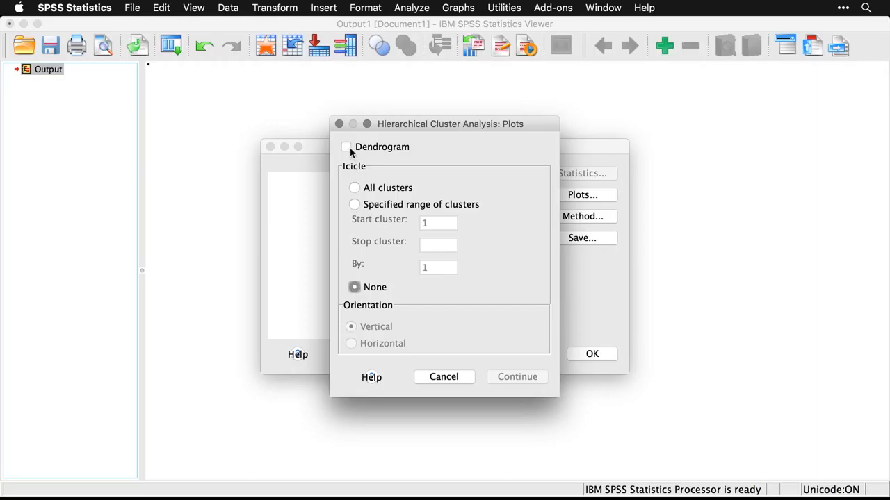
left_click(346, 147)
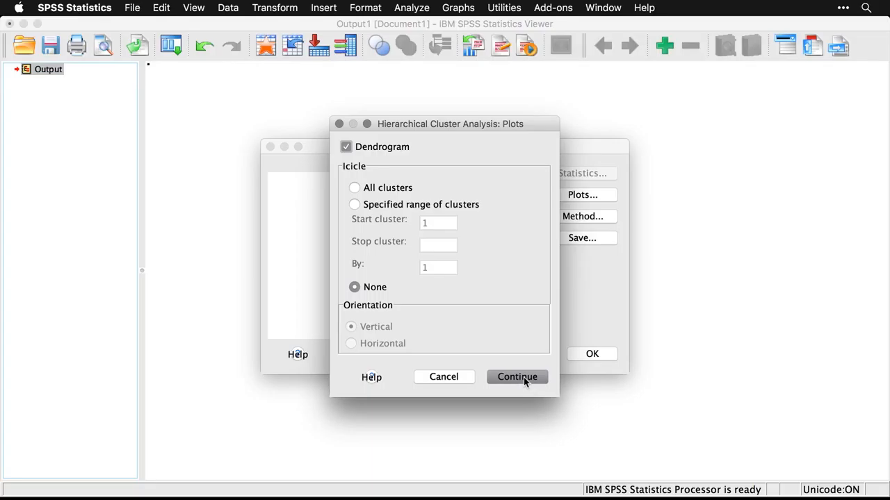
left_click(517, 377)
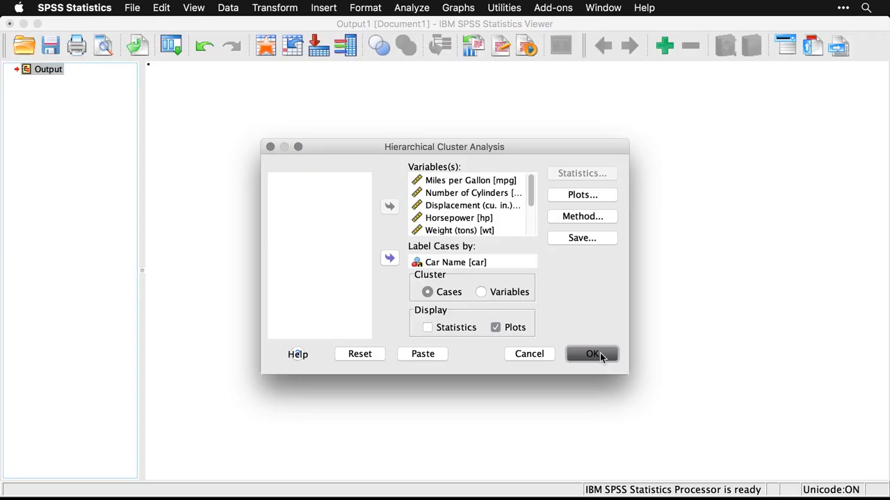
Step: Run the cluster analysis and scroll through the average-linkage dendrogram of car models in the Viewer
left_click(592, 354)
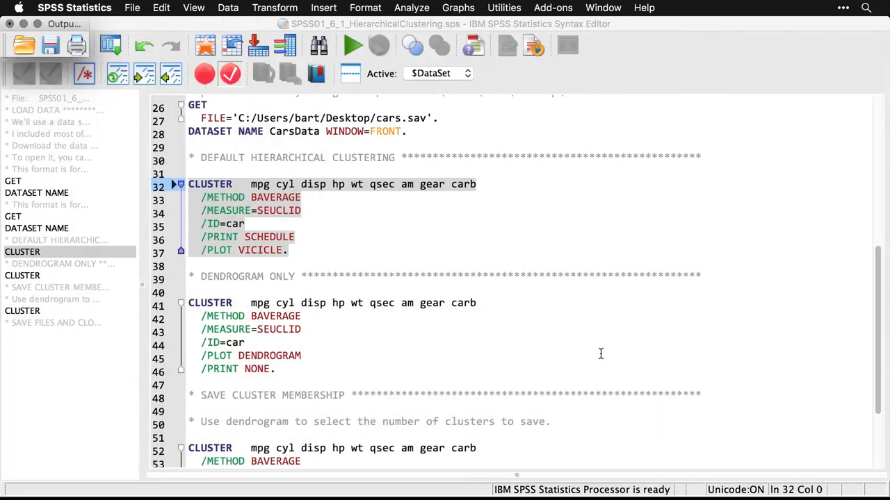
left_click(353, 44)
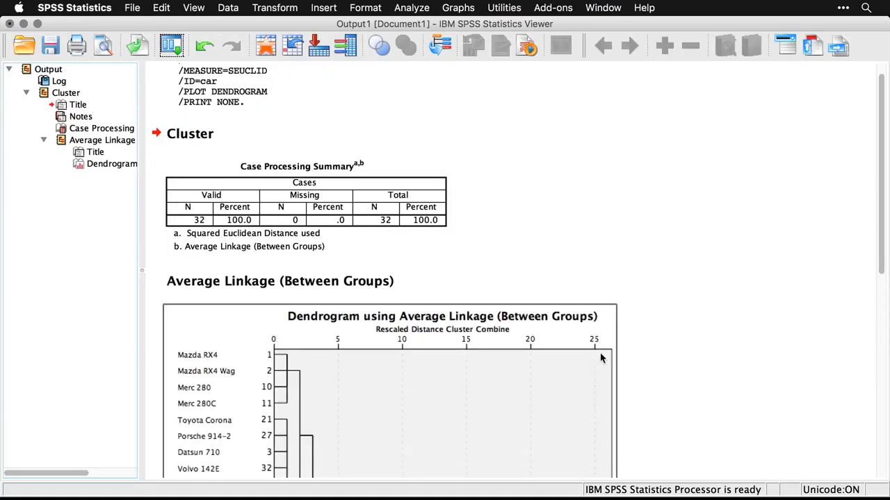
scroll("down", 3)
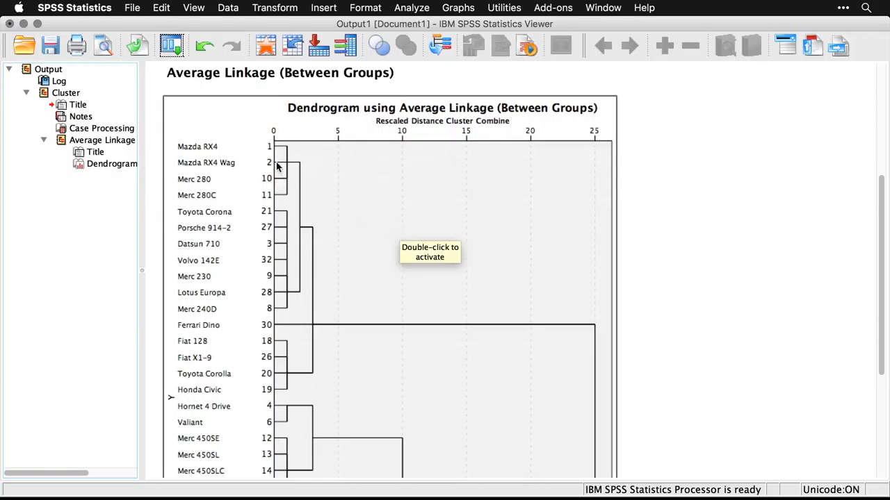
mouse_move(225, 146)
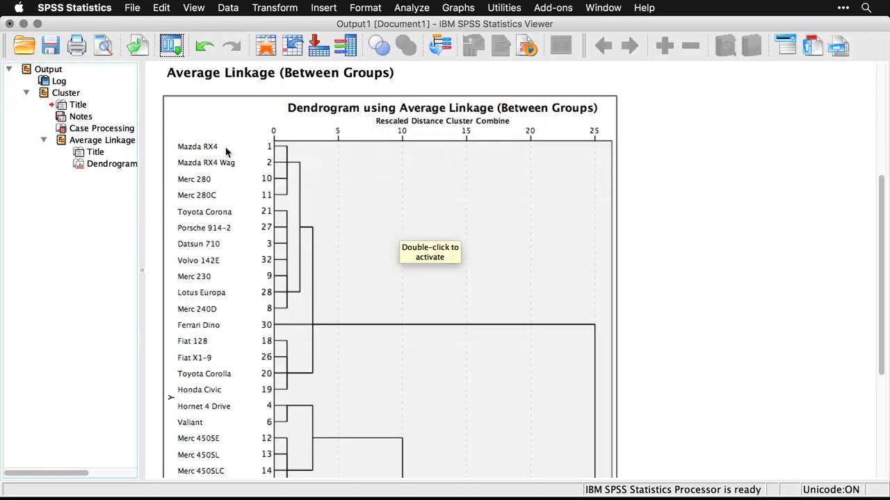
mouse_move(225, 184)
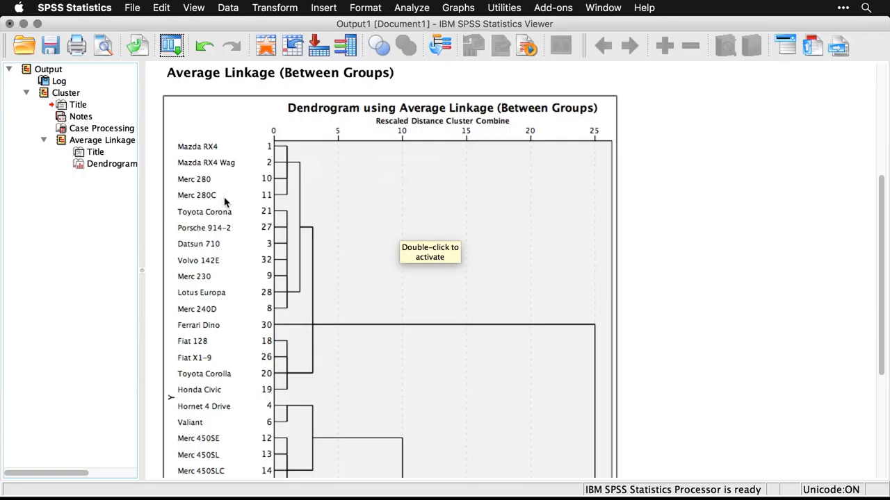
mouse_move(728, 277)
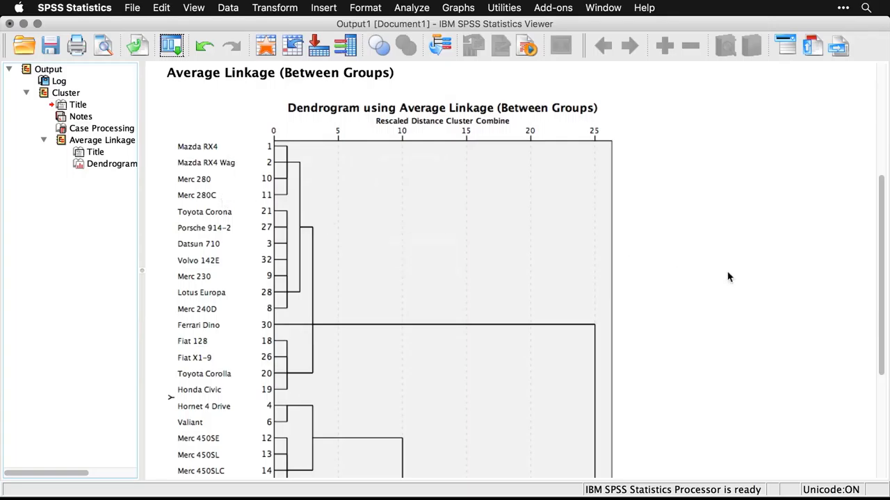
scroll("down", 3)
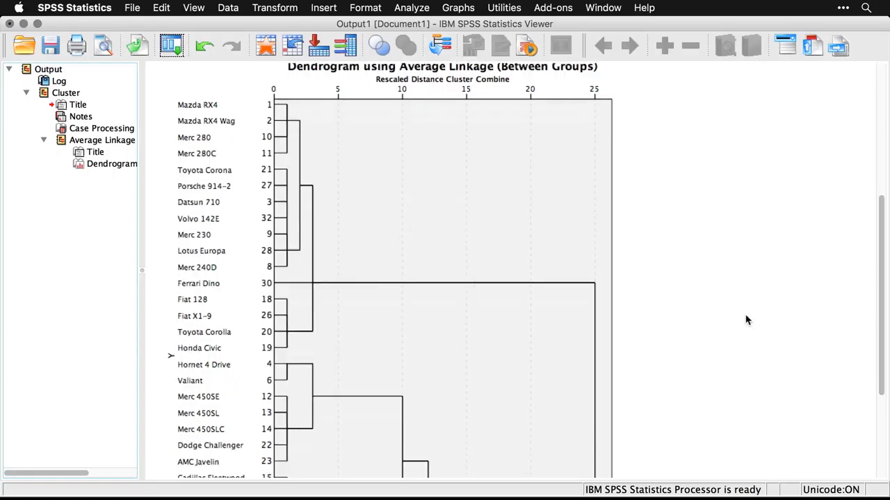
scroll("down", 3)
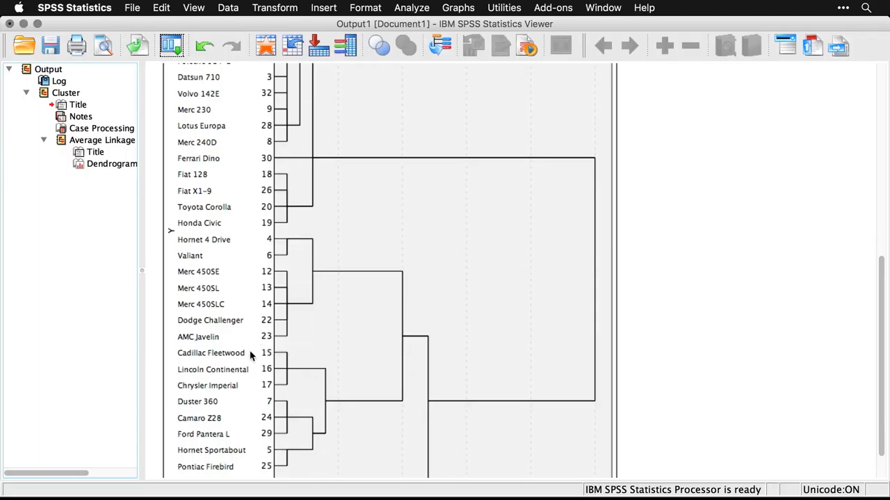
mouse_move(239, 375)
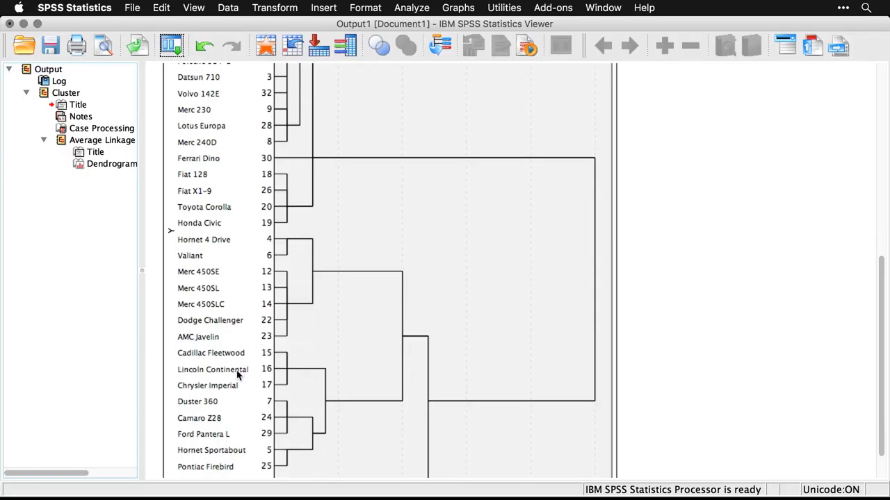
mouse_move(233, 389)
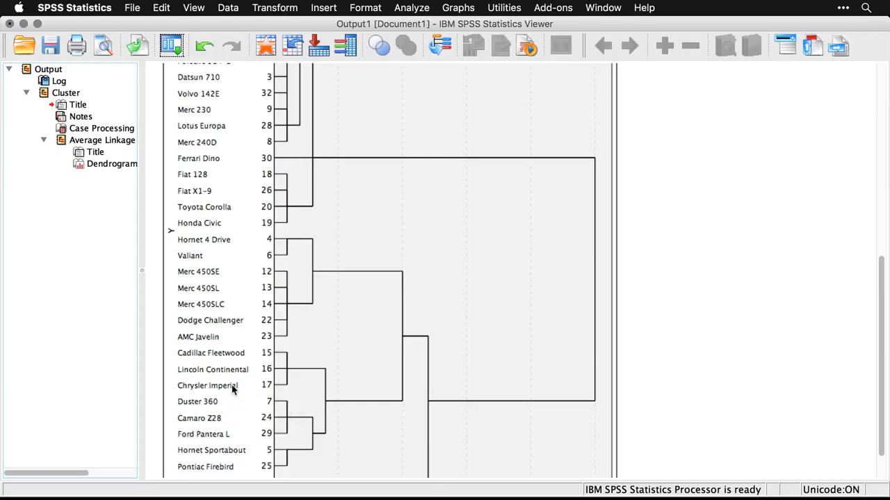
scroll("down", 3)
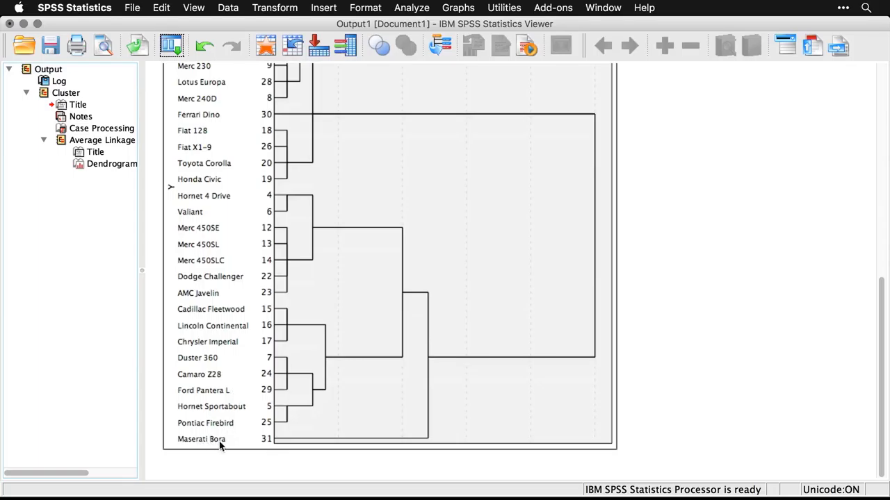
mouse_move(457, 427)
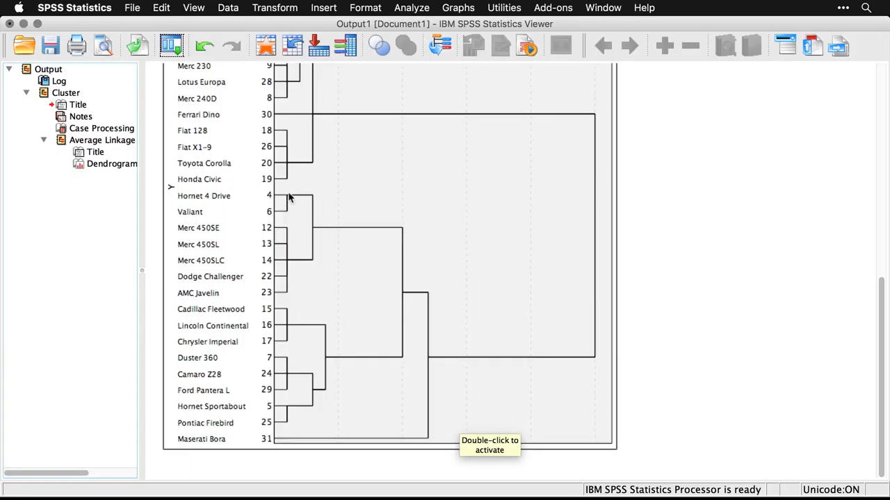
mouse_move(277, 188)
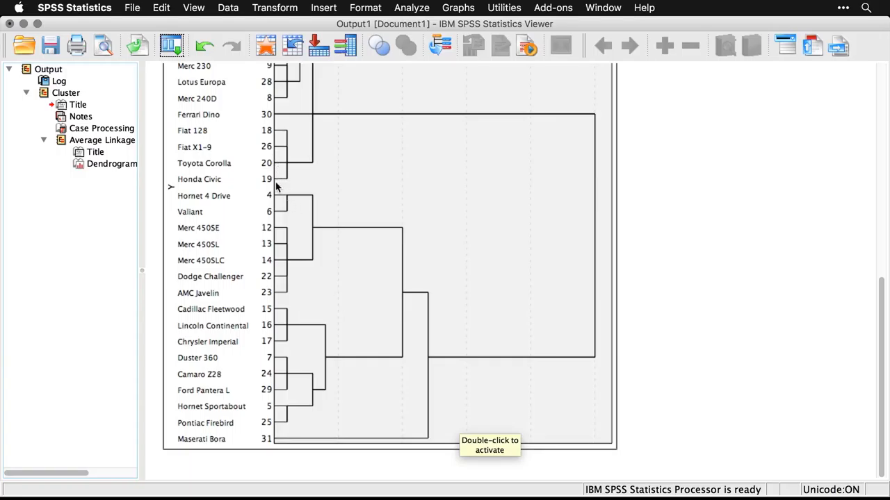
mouse_move(332, 200)
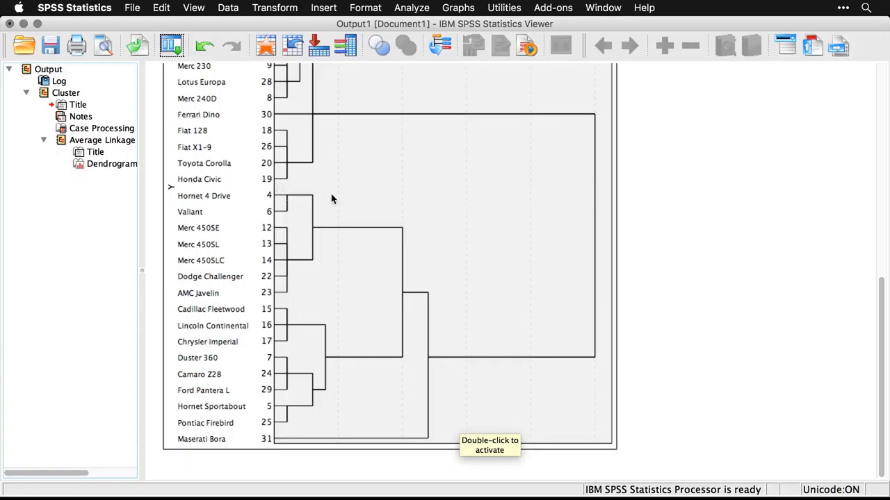
scroll("up", 3)
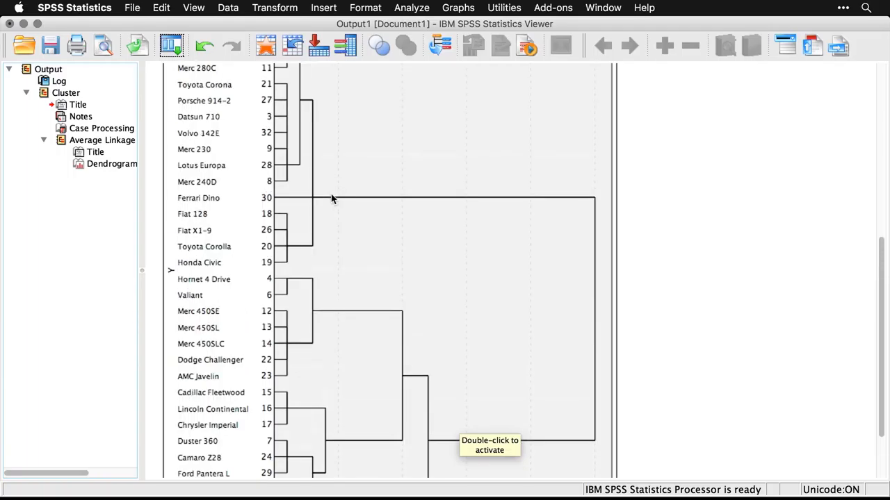
mouse_move(420, 340)
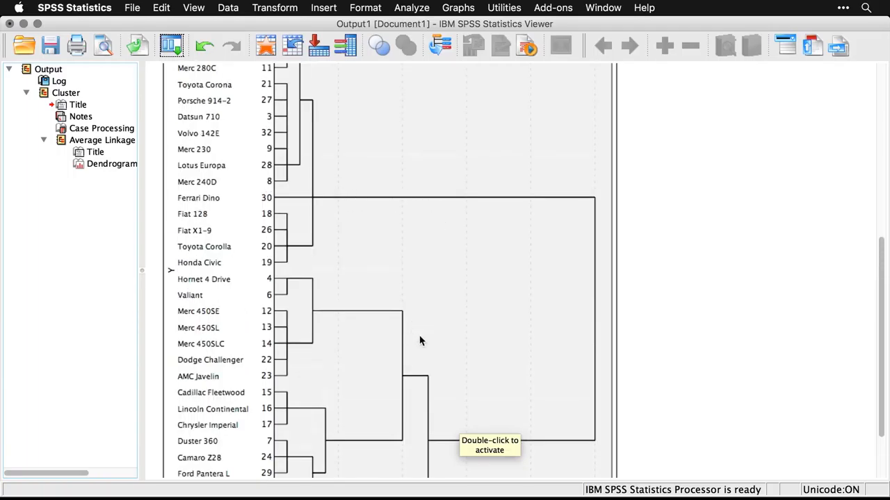
mouse_move(692, 356)
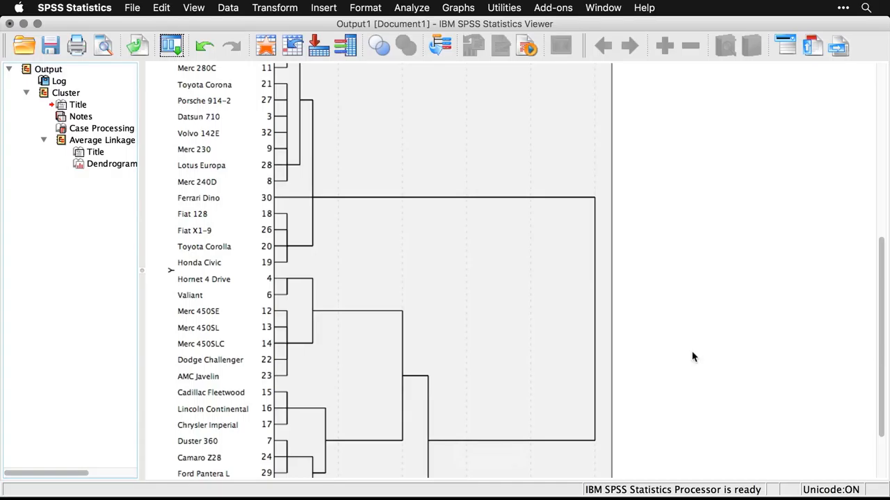
scroll("down", 3)
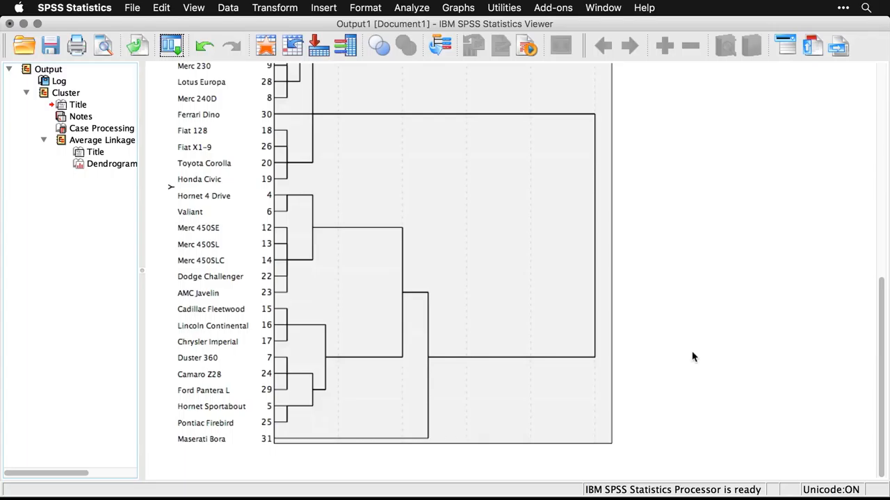
scroll("up", 3)
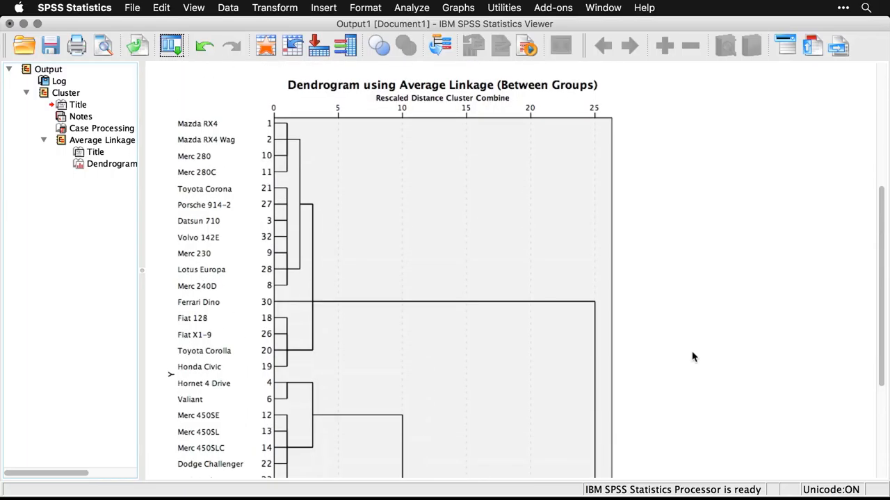
scroll("down", 3)
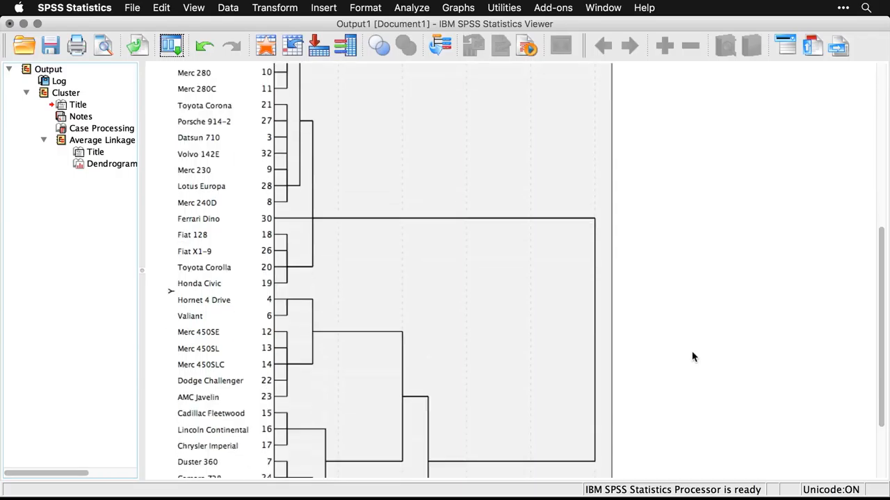
scroll("down", 3)
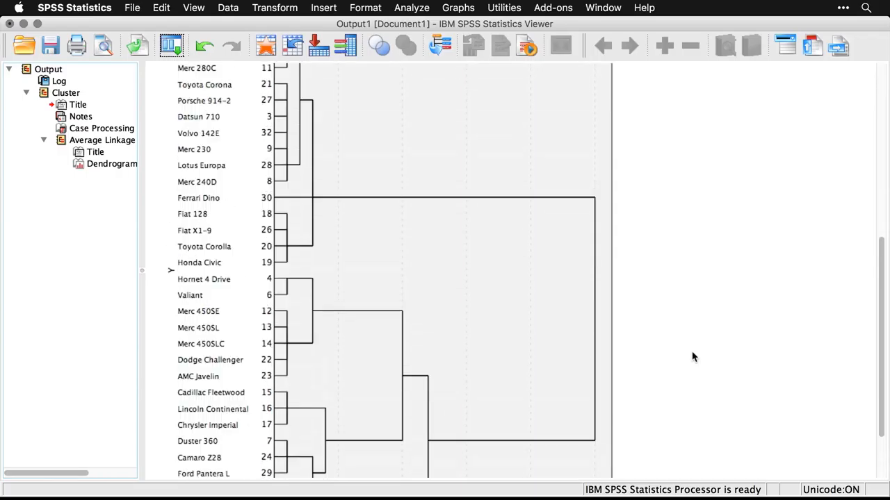
scroll("up", 3)
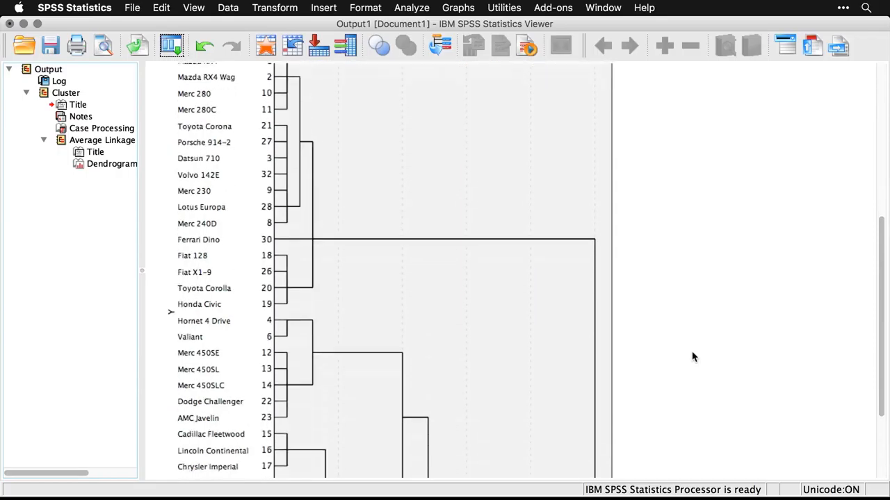
scroll("down", 3)
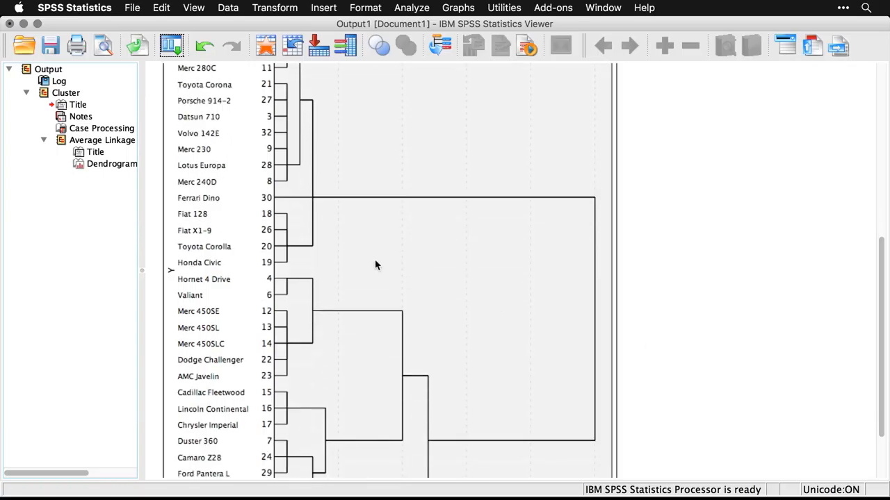
mouse_move(381, 318)
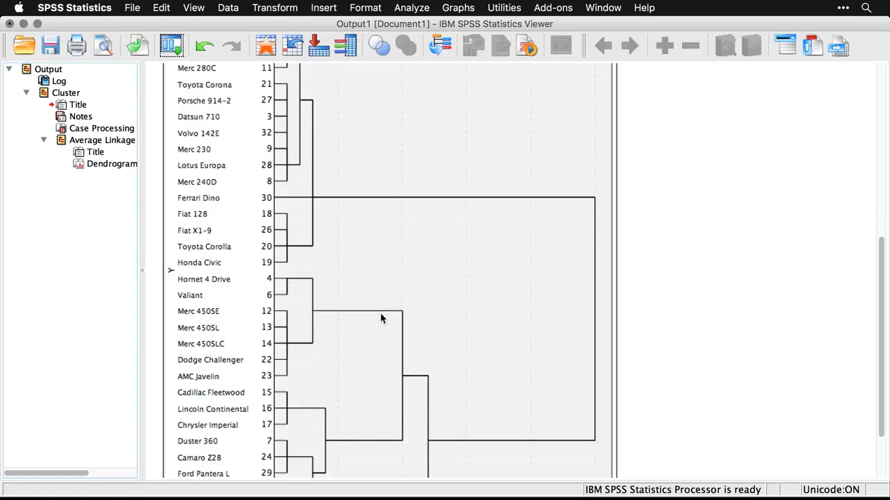
scroll("down", 3)
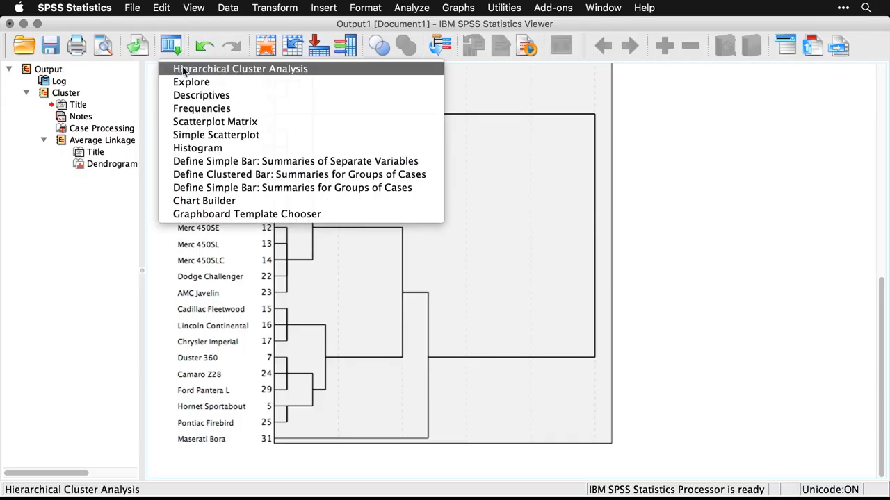
Step: Recall the Hierarchical Cluster Analysis dialog and go to its Save options for cluster membership
left_click(239, 68)
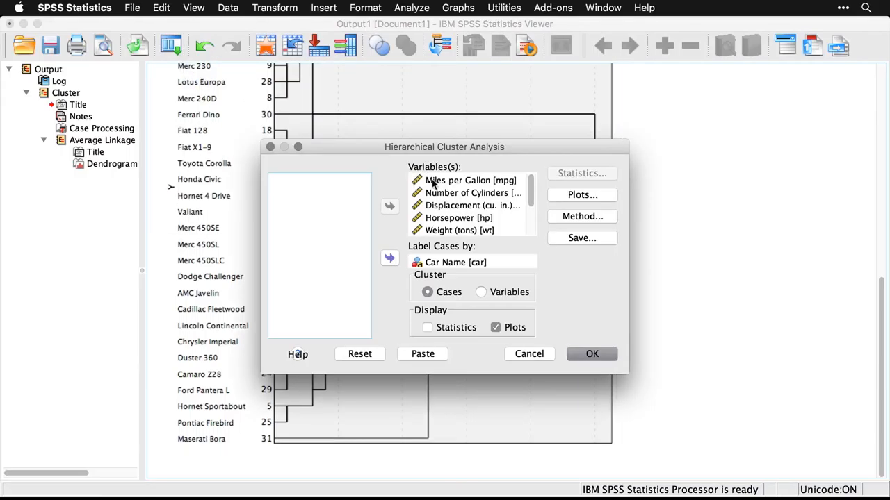
mouse_move(590, 241)
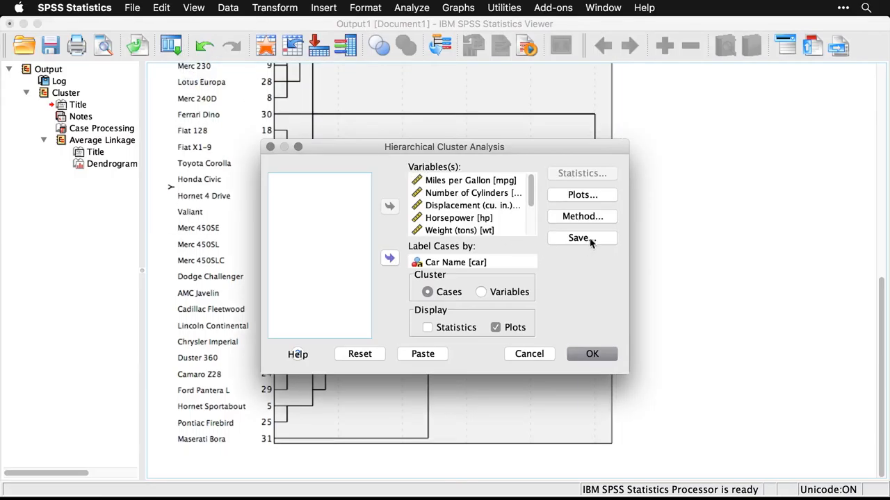
left_click(578, 238)
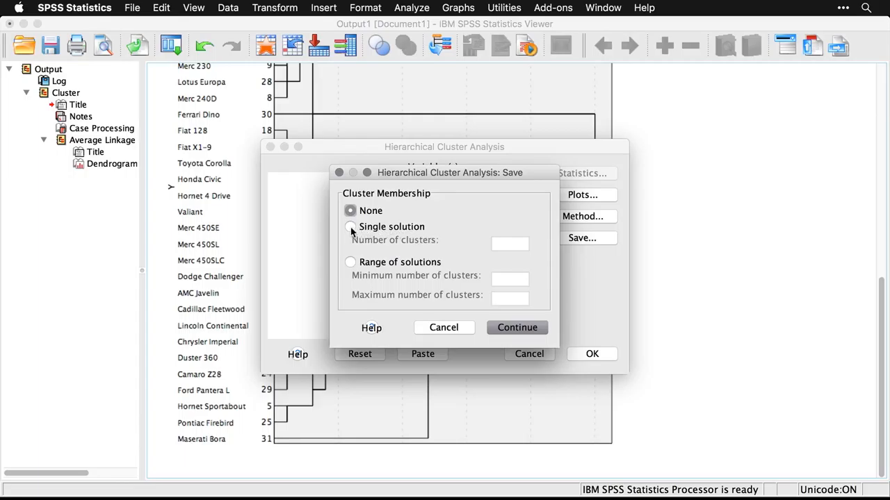
Step: Save cluster membership as a single solution with 4 clusters and return to the main dialog
left_click(350, 227)
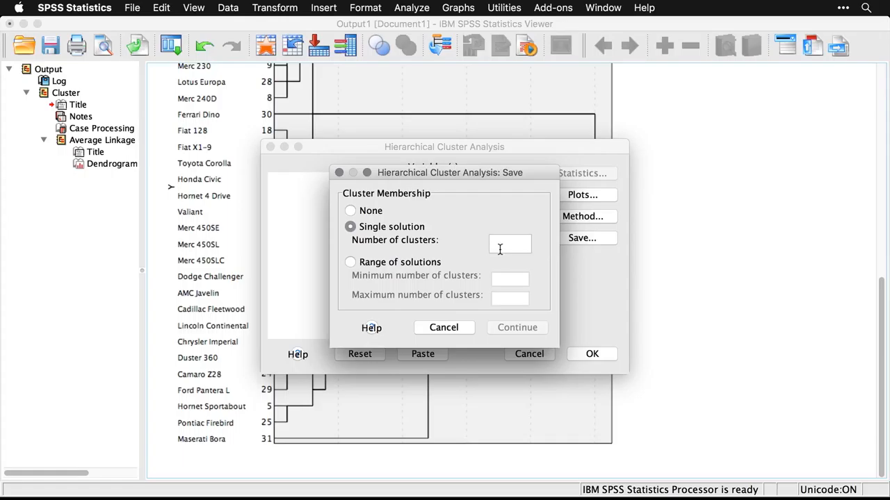
type("4")
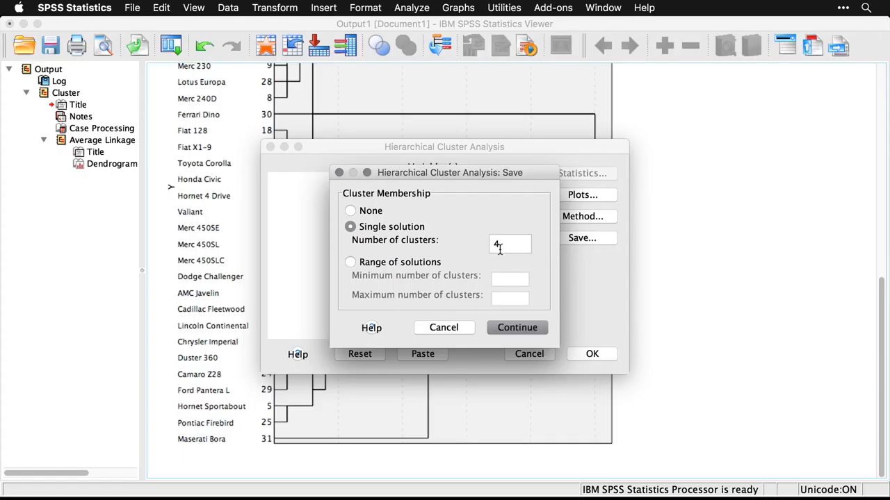
left_click(518, 328)
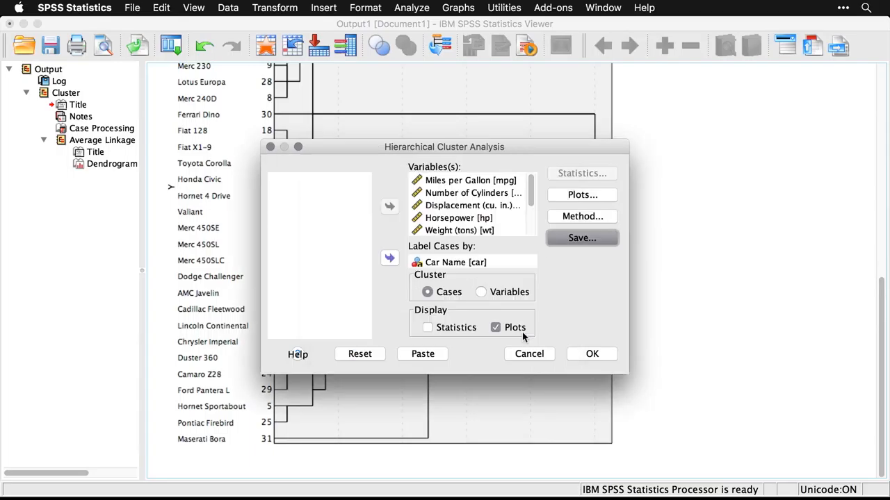
Step: Turn off the dendrogram plot and rerun the analysis, adding the CLU4_1 membership column
left_click(495, 328)
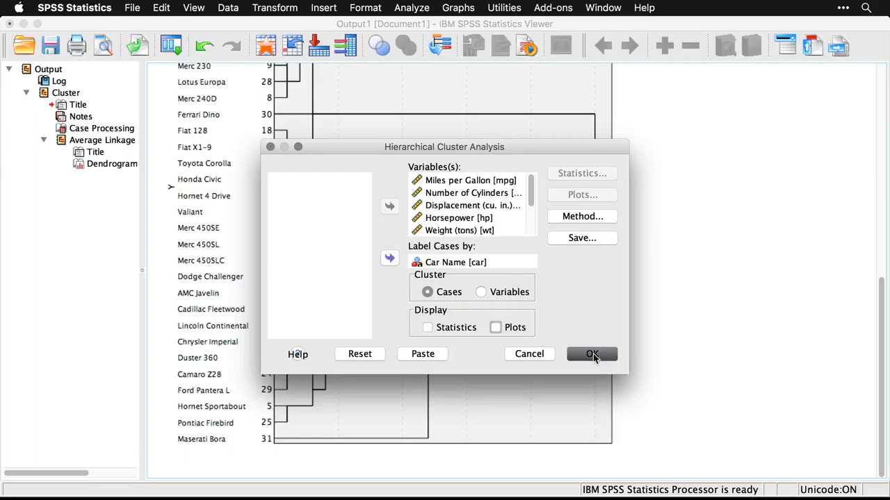
left_click(592, 354)
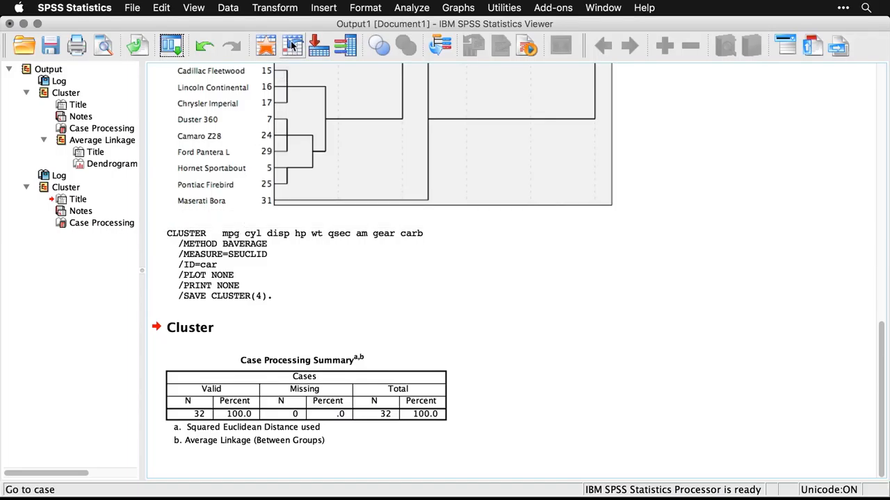
mouse_move(292, 44)
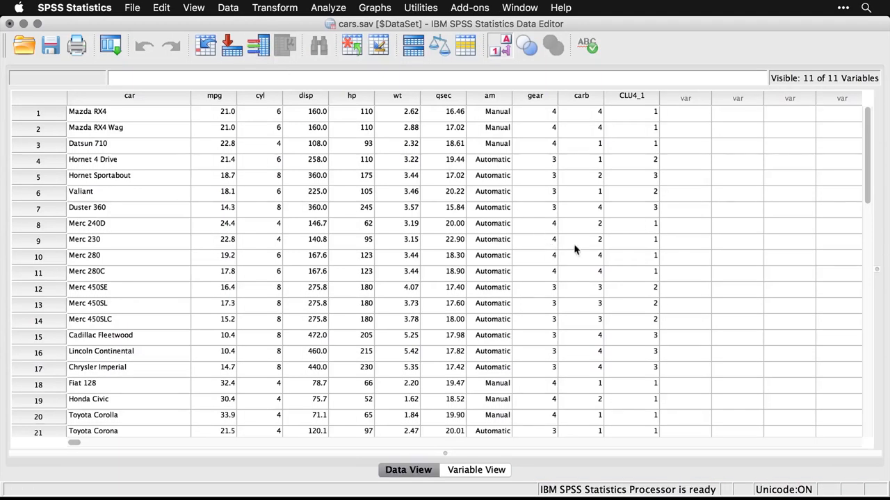
left_click(630, 96)
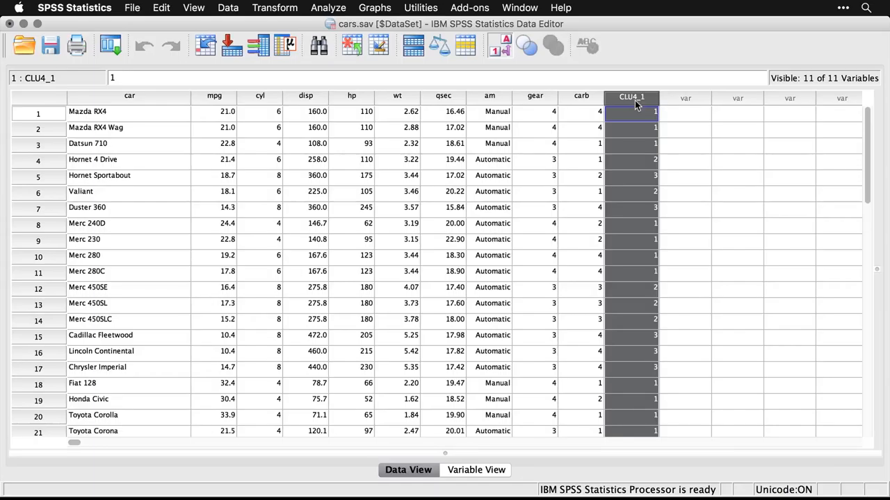
scroll("down", 3)
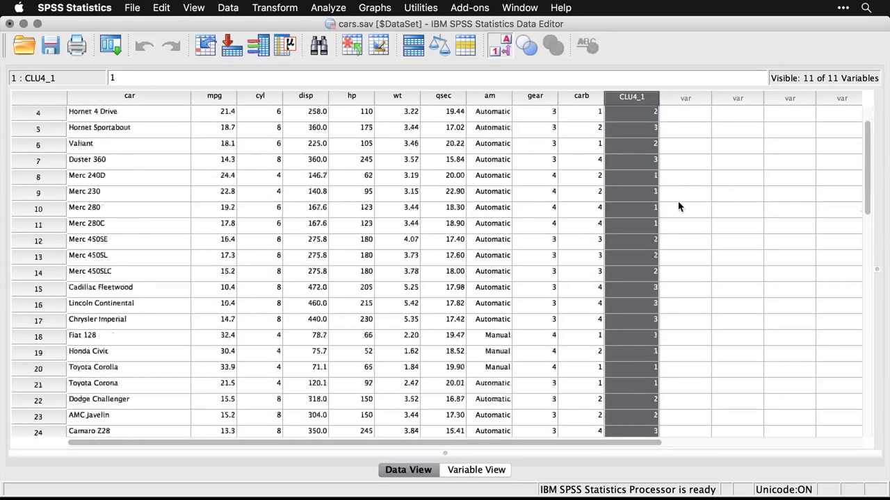
scroll("down", 3)
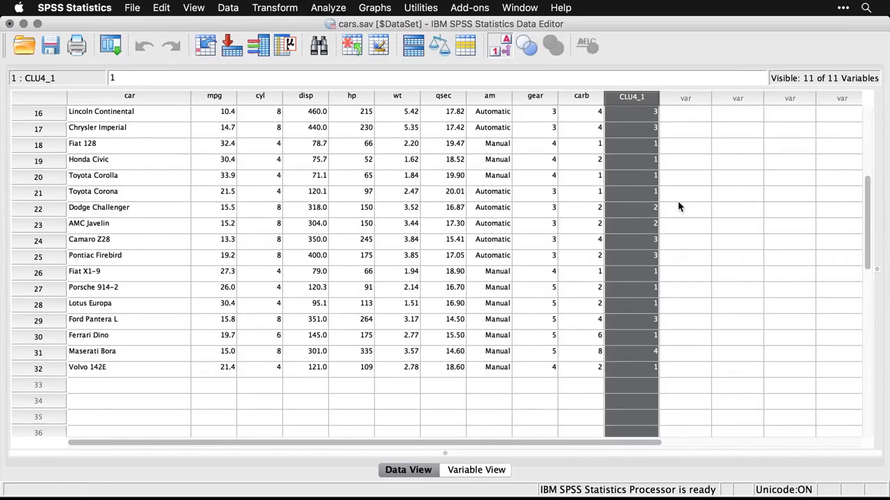
mouse_move(679, 303)
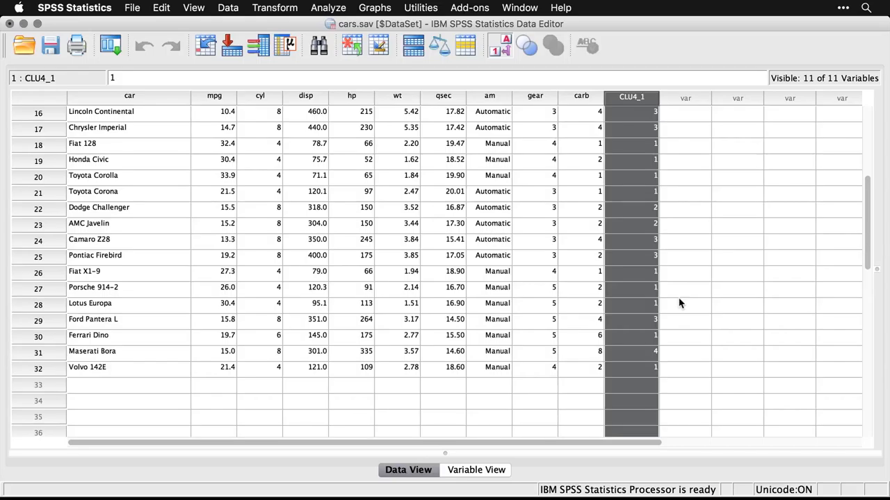
mouse_move(323, 378)
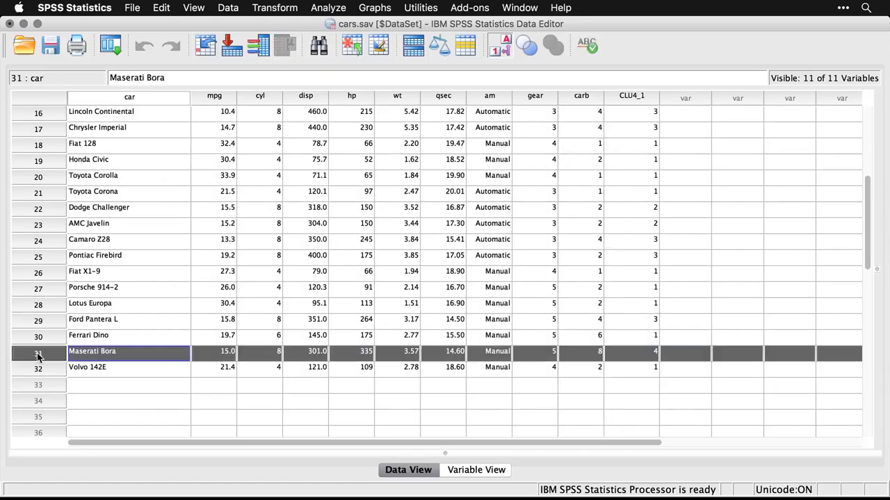
mouse_move(707, 404)
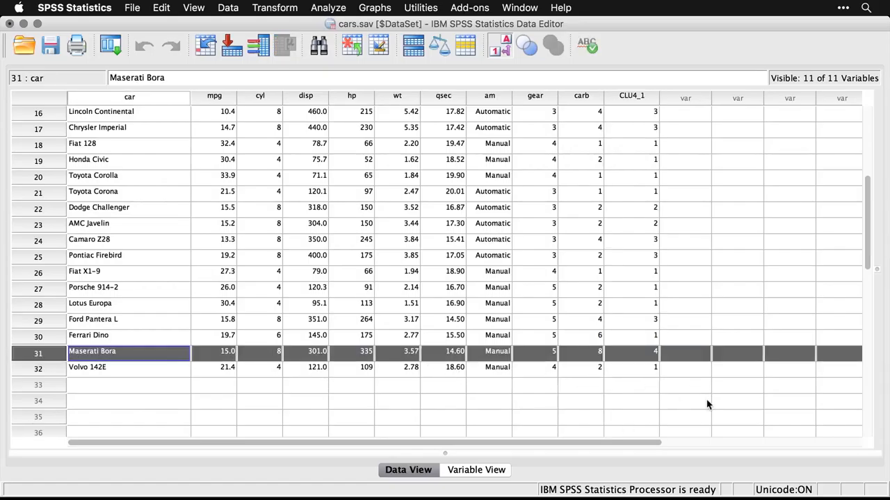